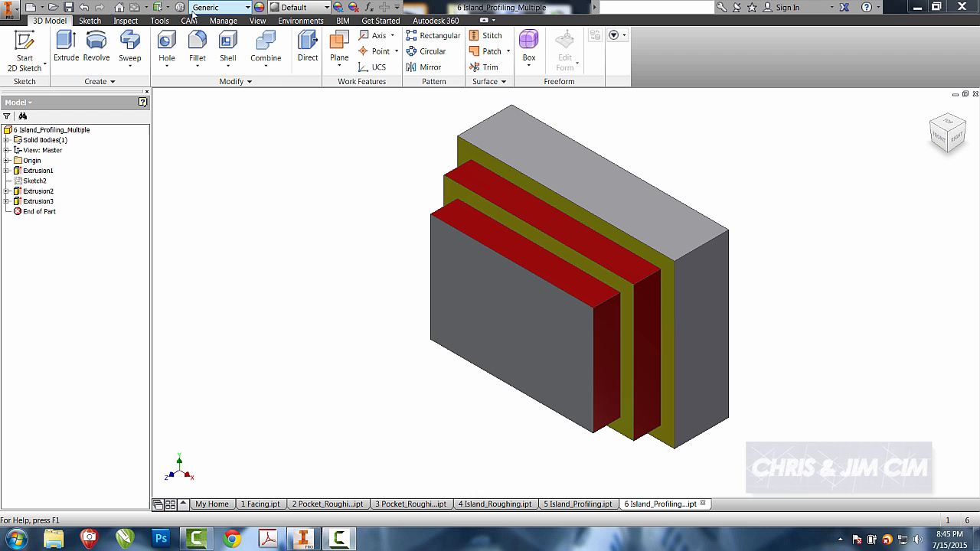
Create a milling setup from the CAM tab with the default setup and stock box.
{"action": "left_click", "coordinate": [190, 21]}
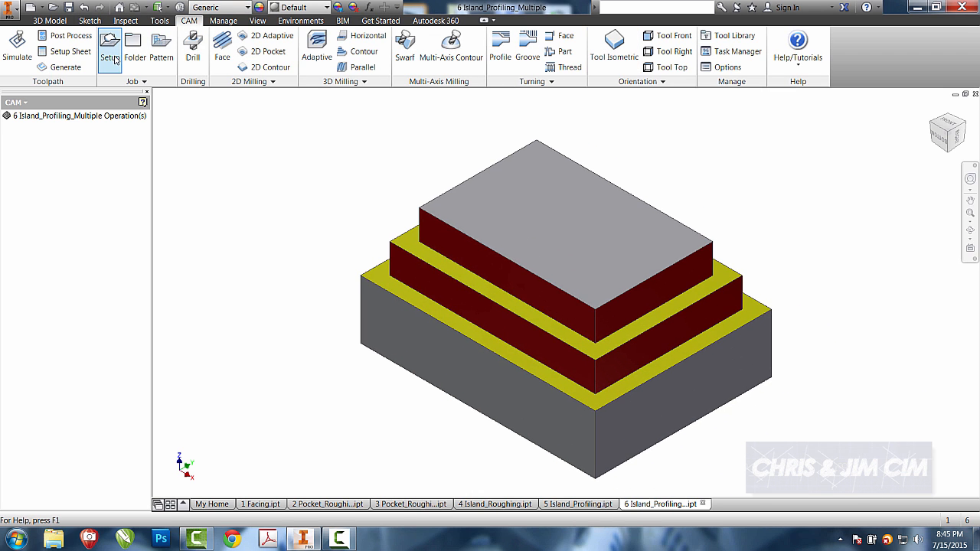
{"action": "left_click", "coordinate": [110, 46]}
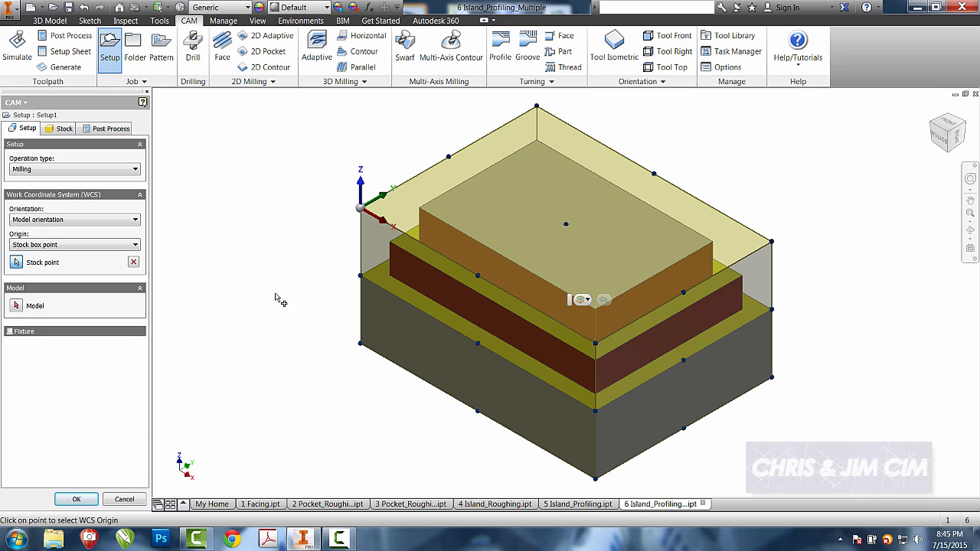
{"action": "left_click", "coordinate": [76, 499]}
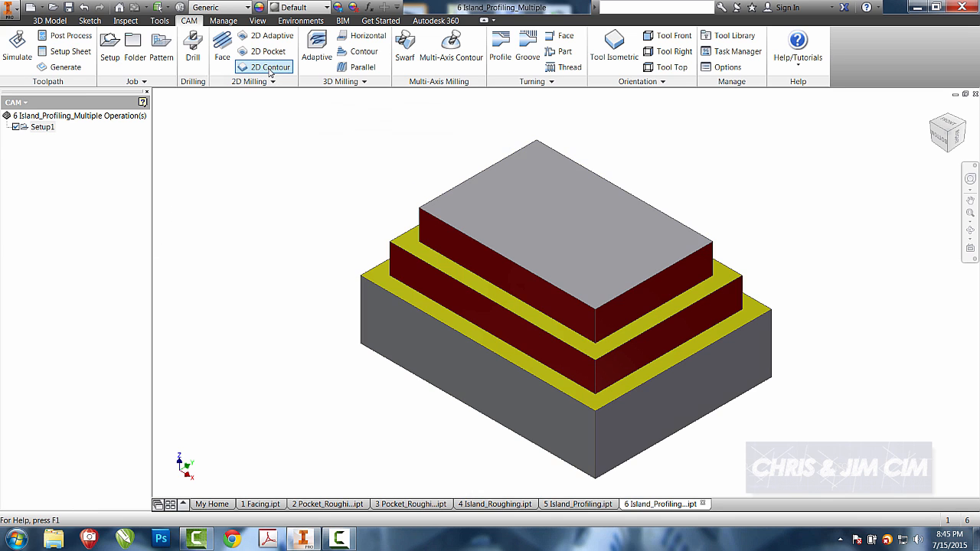
Add a 2D Contour on the top island edge using the #7 1/2" flat end mill.
{"action": "left_click", "coordinate": [269, 67]}
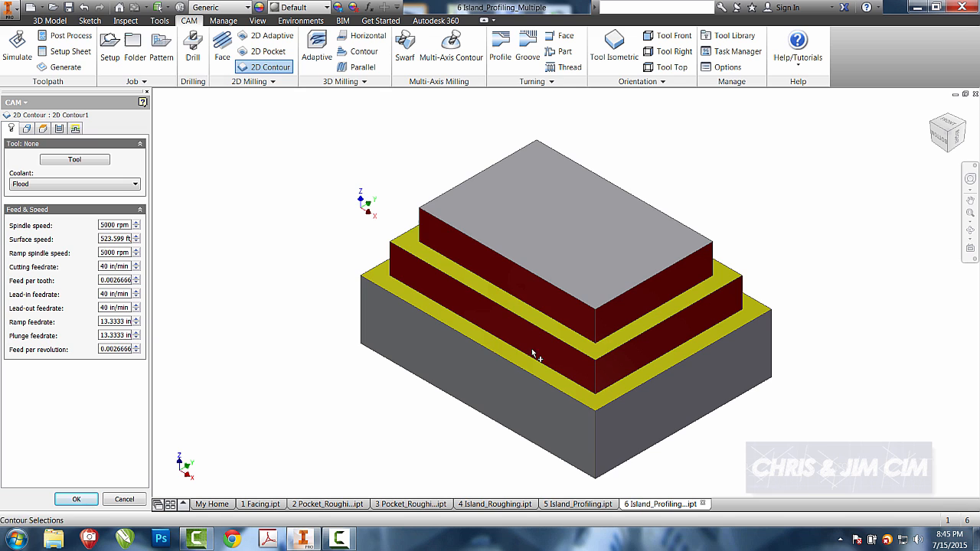
{"action": "mouse_move", "coordinate": [420, 227]}
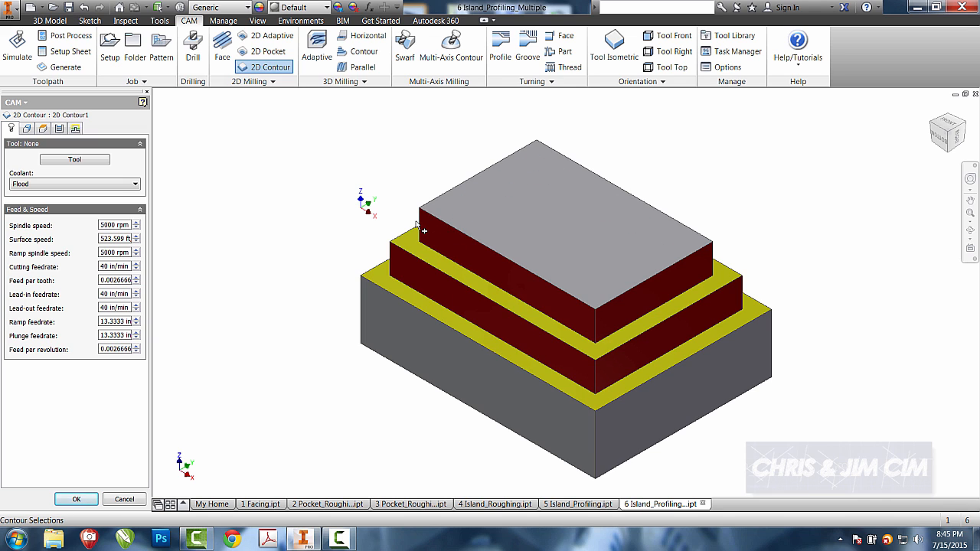
{"action": "left_click", "coordinate": [418, 226]}
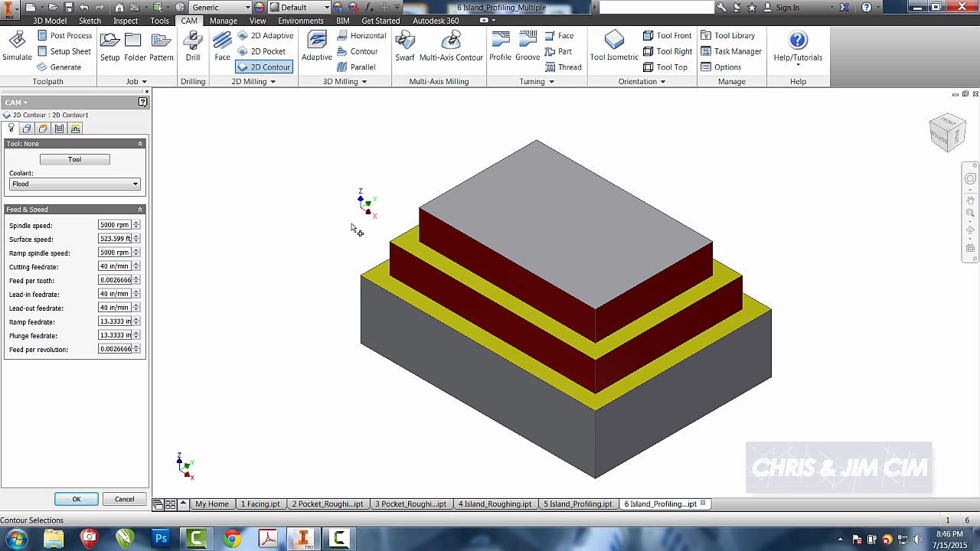
{"action": "left_click", "coordinate": [423, 250]}
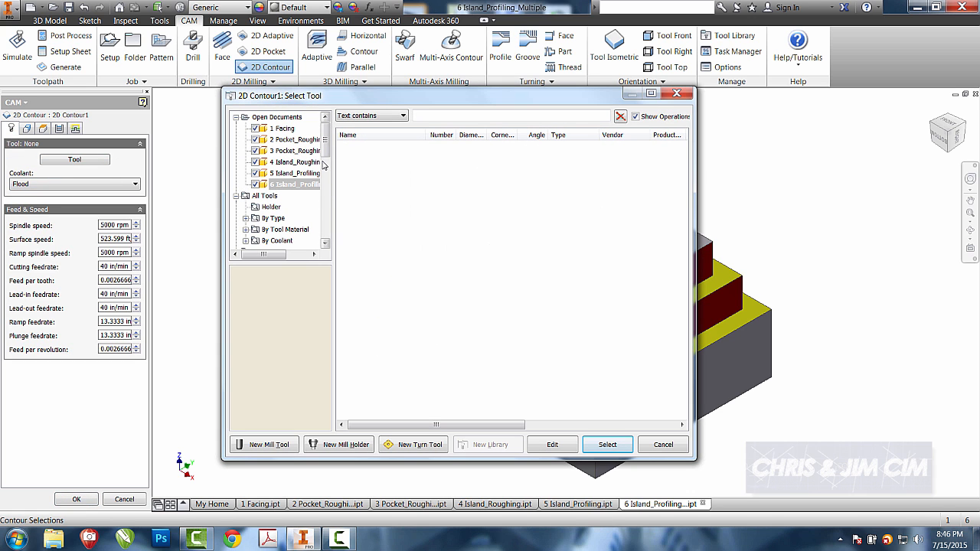
{"action": "left_click", "coordinate": [283, 184]}
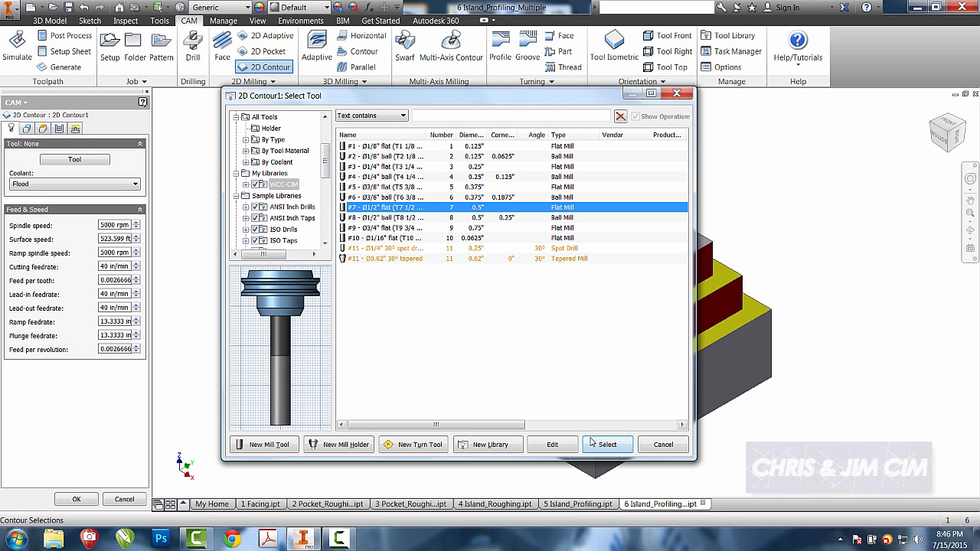
{"action": "left_click", "coordinate": [607, 444]}
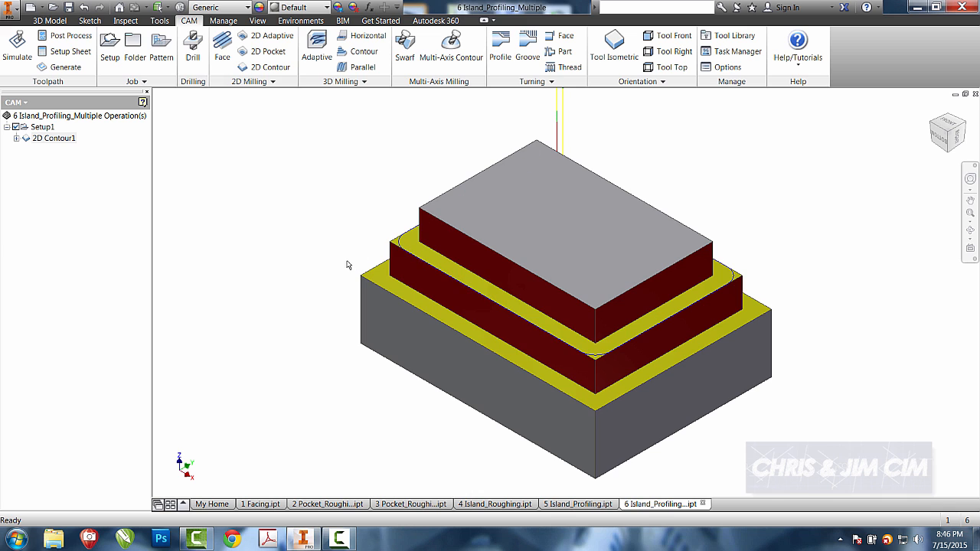
{"action": "mouse_move", "coordinate": [284, 286]}
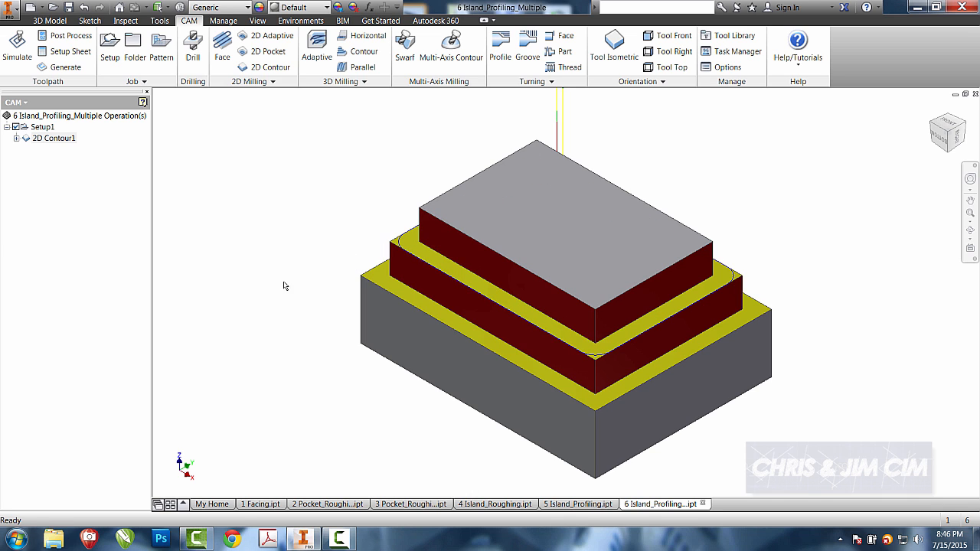
Edit 2D Contour1 passes: radial stock 0.25, axial stock 0, roughing stepdown 0.25 in.
{"action": "double_click", "coordinate": [55, 138]}
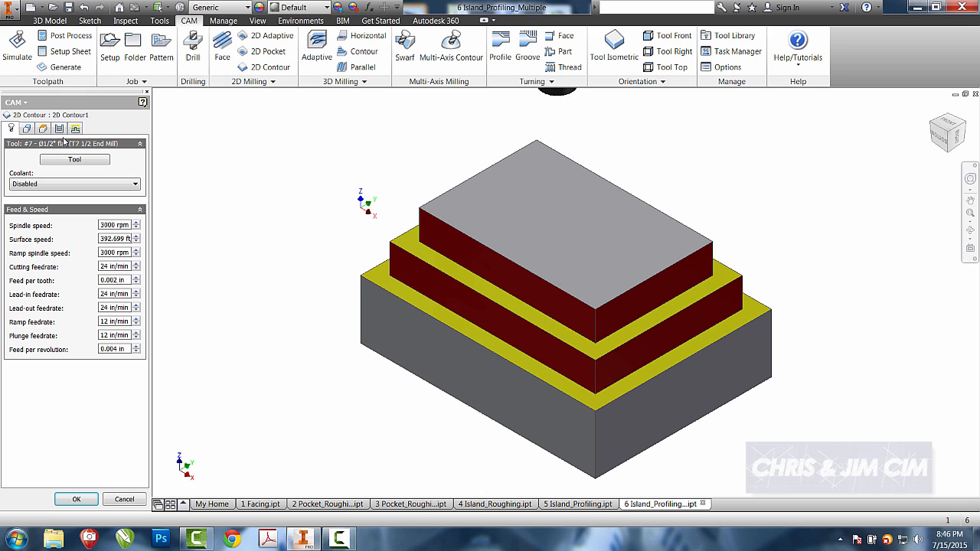
{"action": "left_click", "coordinate": [42, 129]}
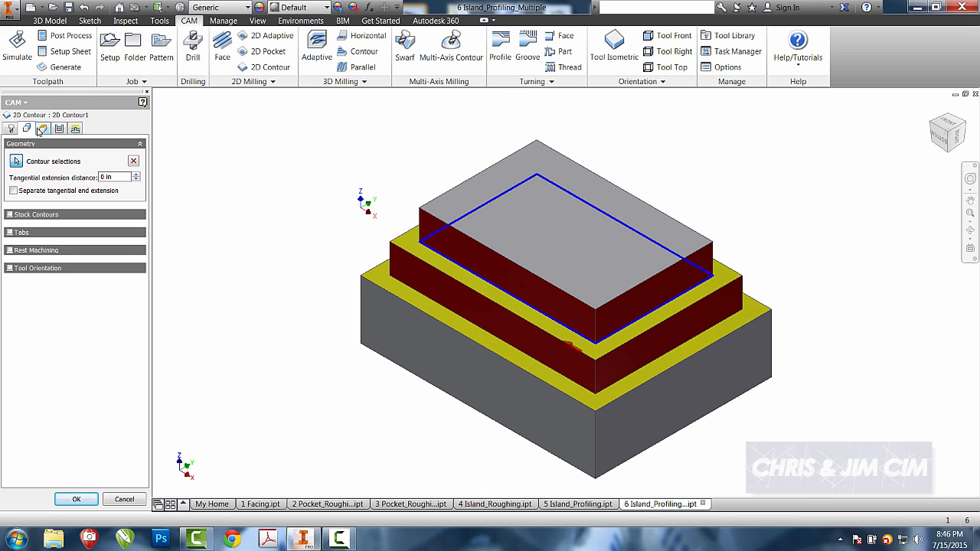
{"action": "left_click", "coordinate": [42, 129]}
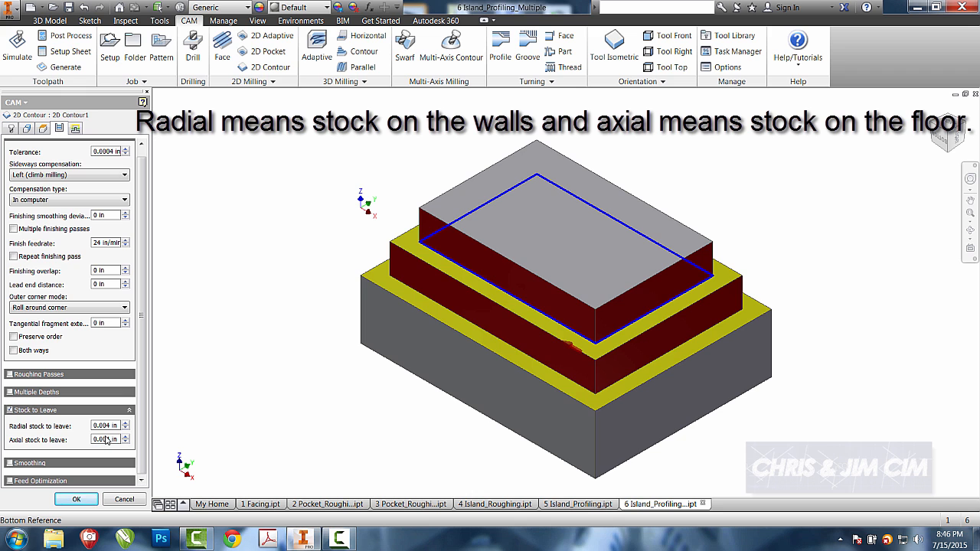
{"action": "mouse_move", "coordinate": [105, 426]}
{"action": "type", "text": ".25"}
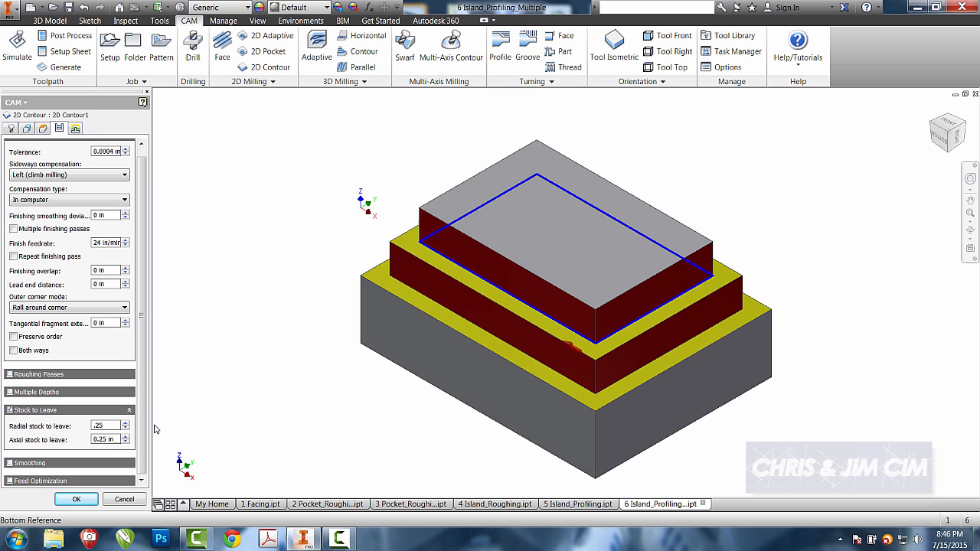
{"action": "mouse_move", "coordinate": [42, 513]}
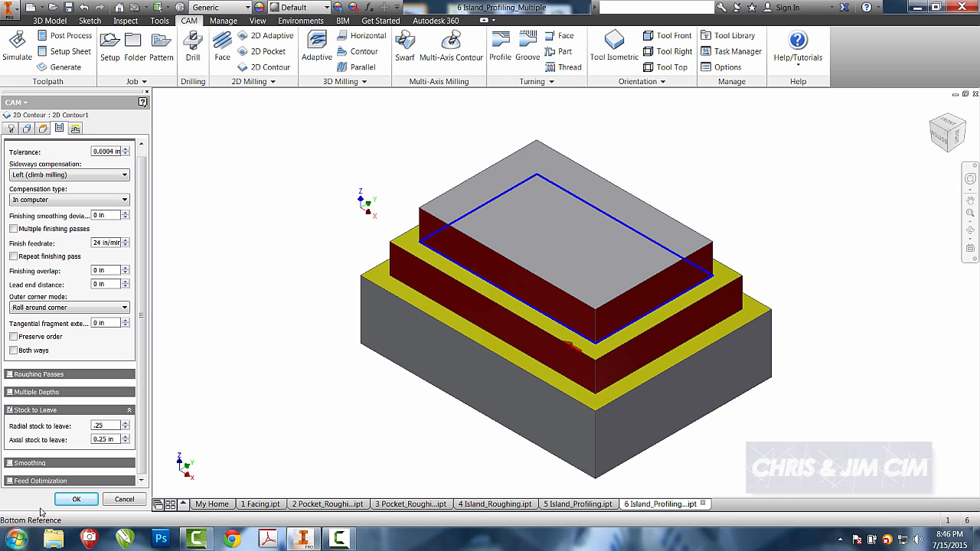
{"action": "triple_click", "coordinate": [104, 440]}
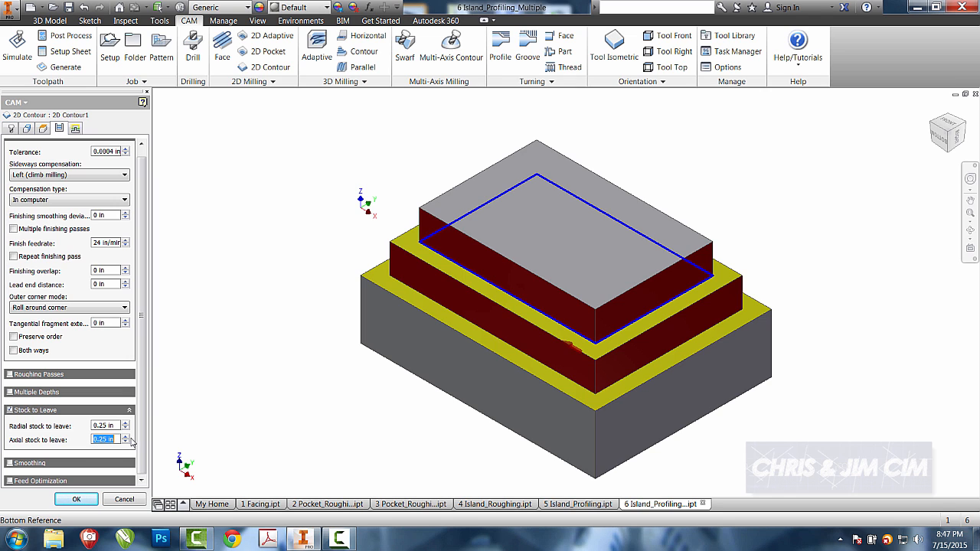
{"action": "type", "text": "0"}
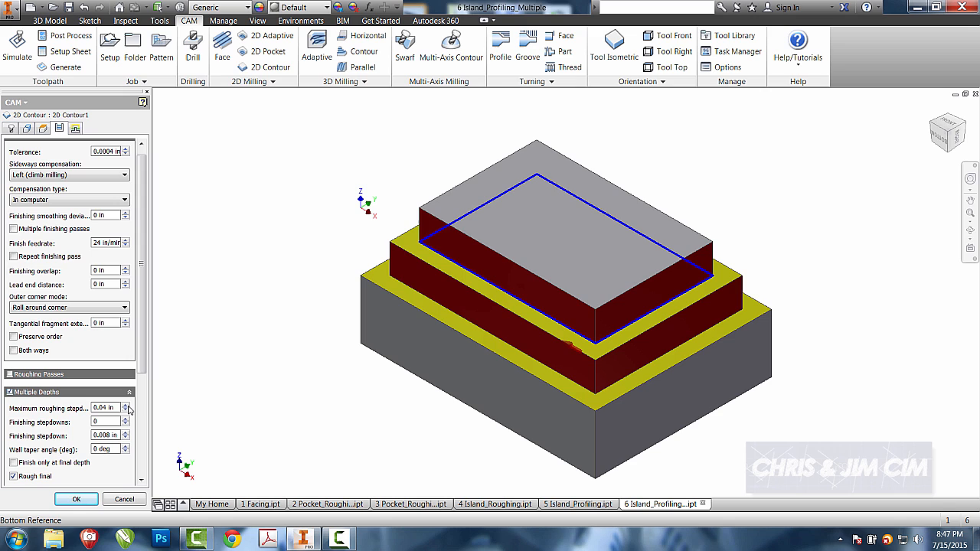
{"action": "triple_click", "coordinate": [103, 408]}
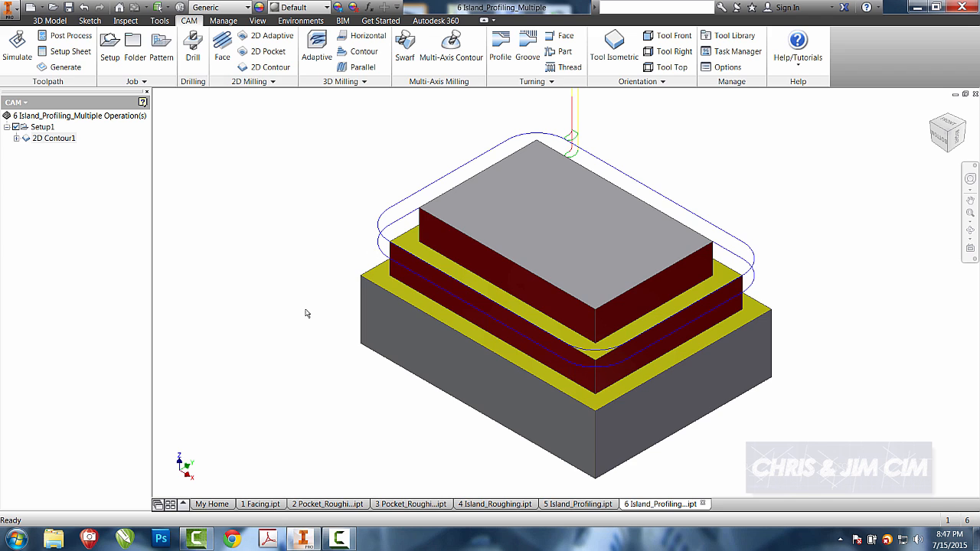
{"action": "mouse_move", "coordinate": [245, 85]}
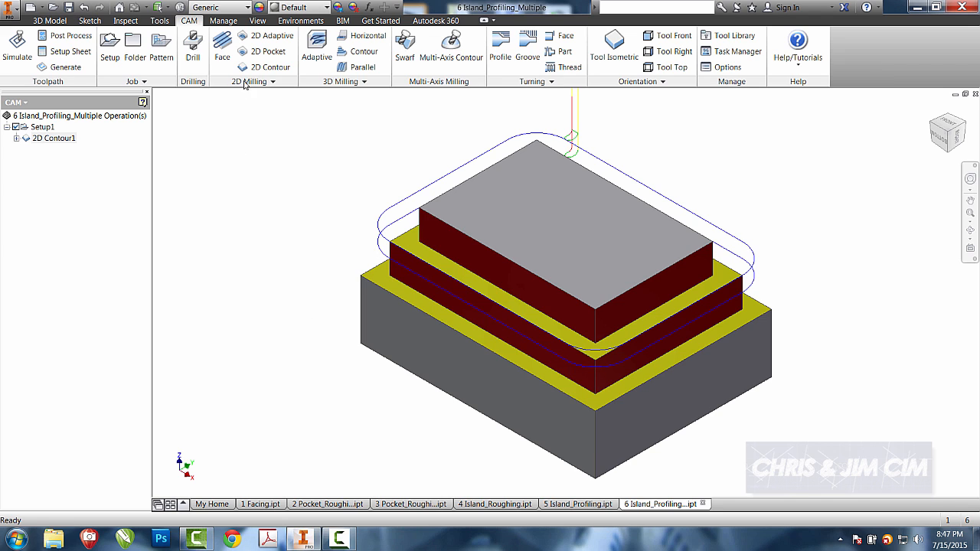
{"action": "mouse_move", "coordinate": [264, 67]}
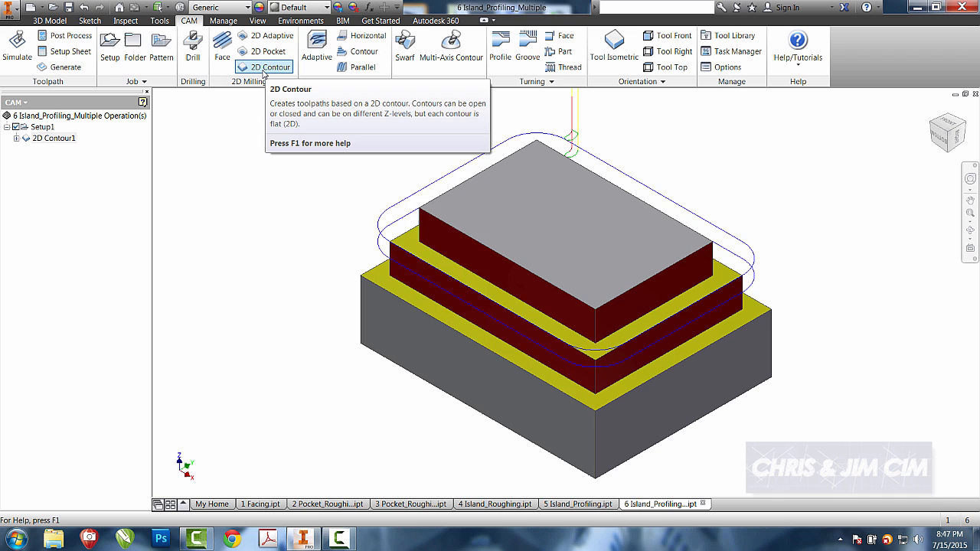
{"action": "mouse_move", "coordinate": [305, 169]}
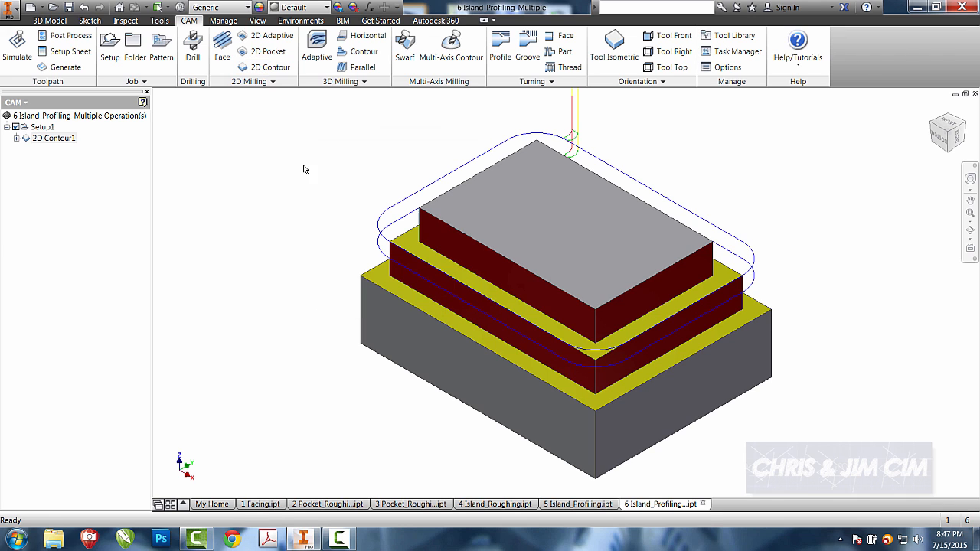
{"action": "mouse_move", "coordinate": [364, 223]}
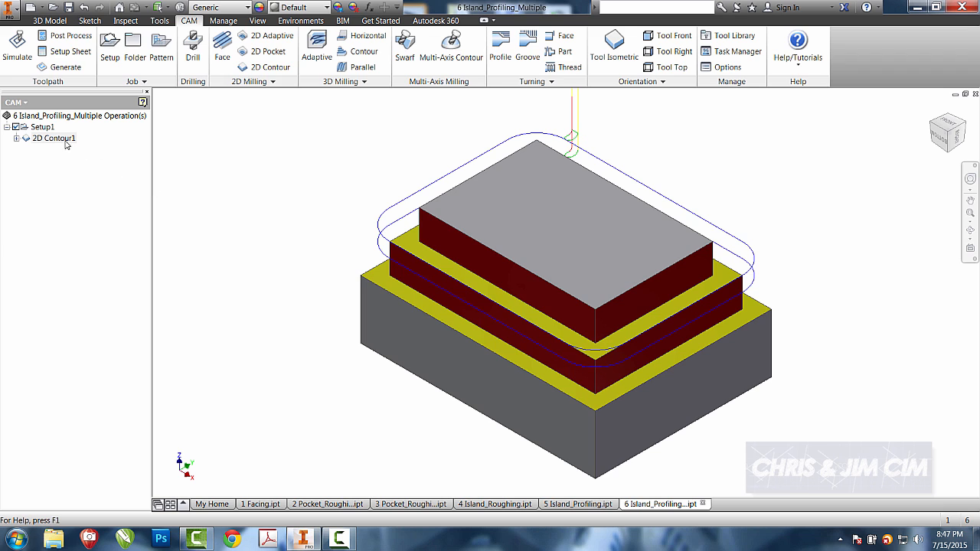
Duplicate 2D Contour1 as 2D Contour1 (2) and accept the copy's pass settings.
{"action": "right_click", "coordinate": [53, 138]}
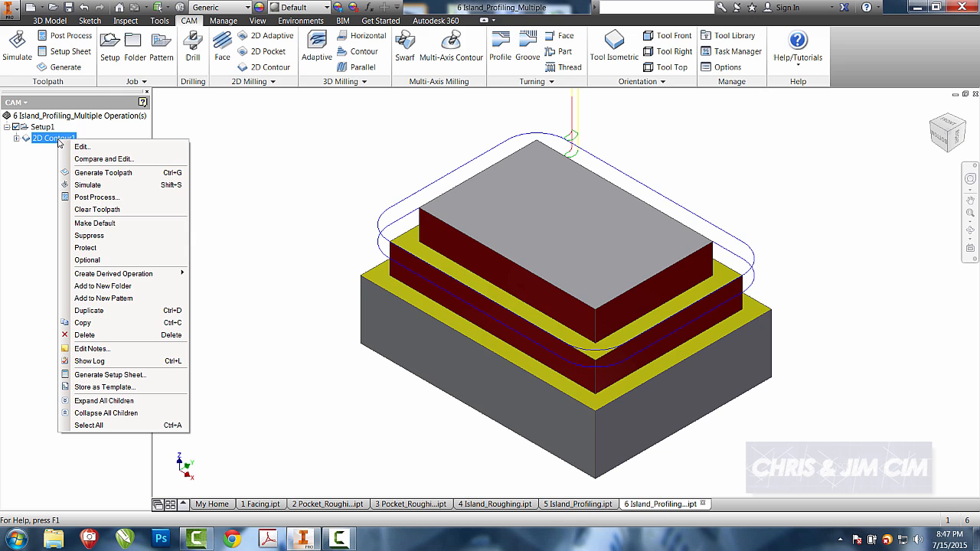
{"action": "mouse_move", "coordinate": [87, 260]}
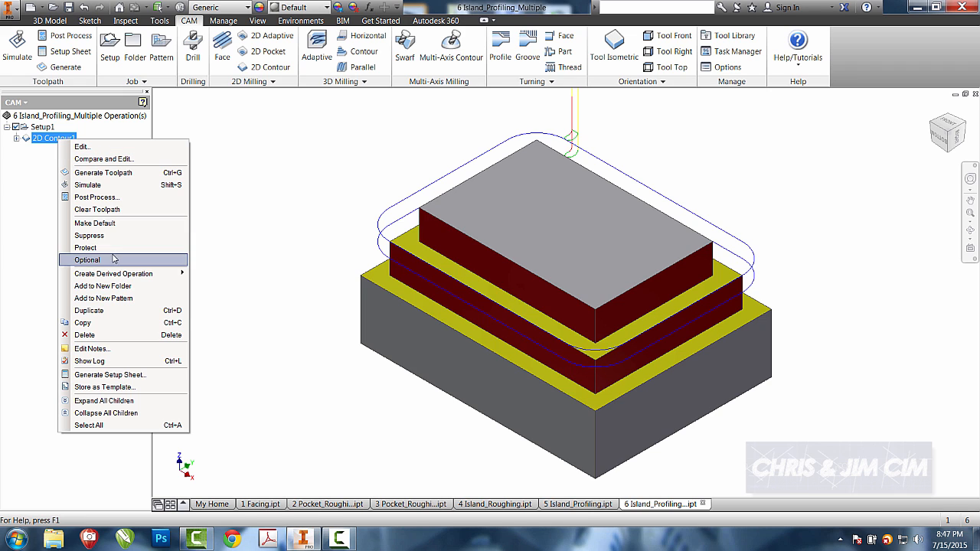
{"action": "left_click", "coordinate": [89, 310]}
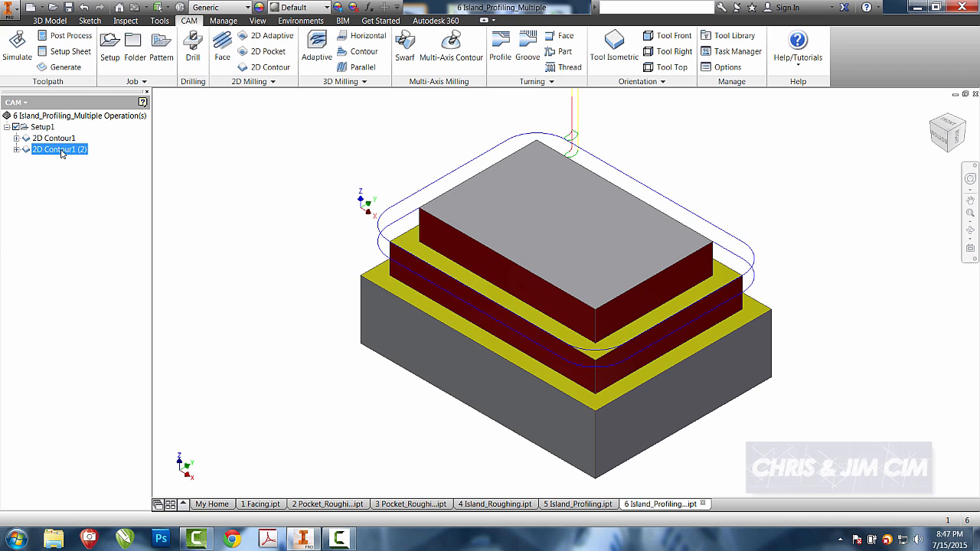
{"action": "double_click", "coordinate": [59, 149]}
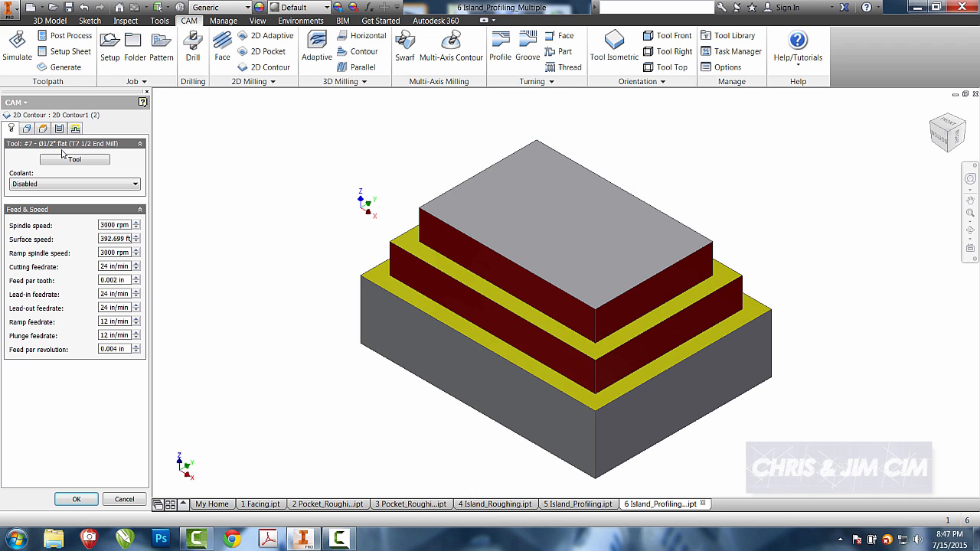
{"action": "left_click", "coordinate": [61, 129]}
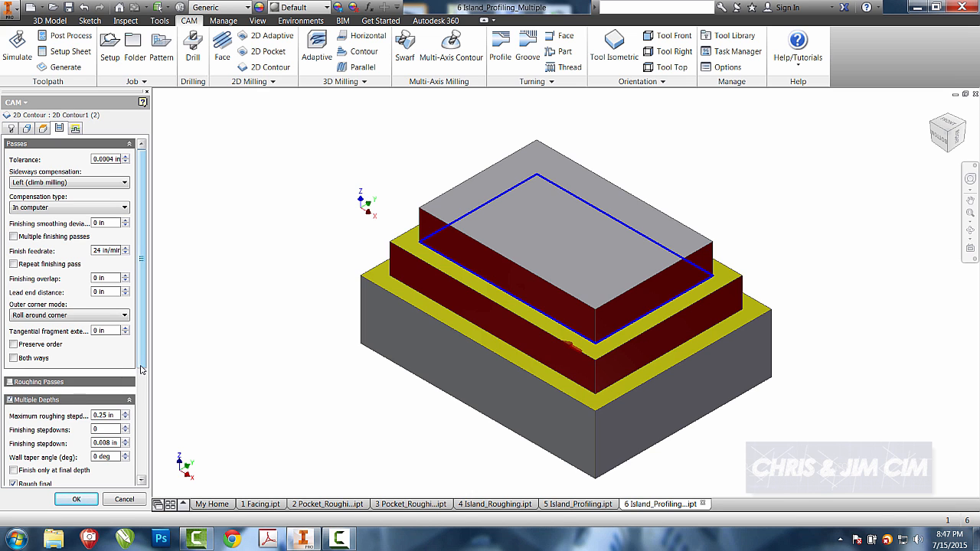
{"action": "scroll", "scroll_direction": "down", "scroll_amount": 3}
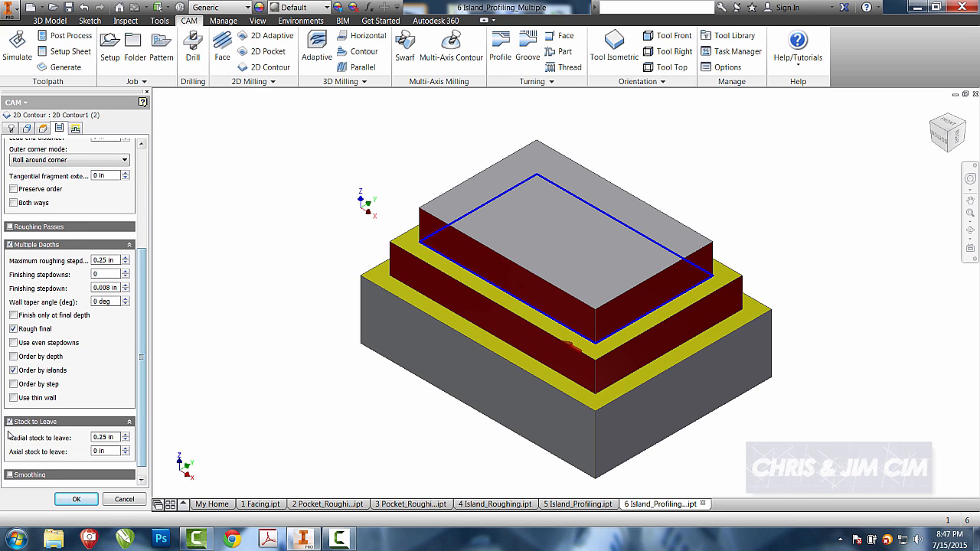
{"action": "left_click", "coordinate": [35, 422]}
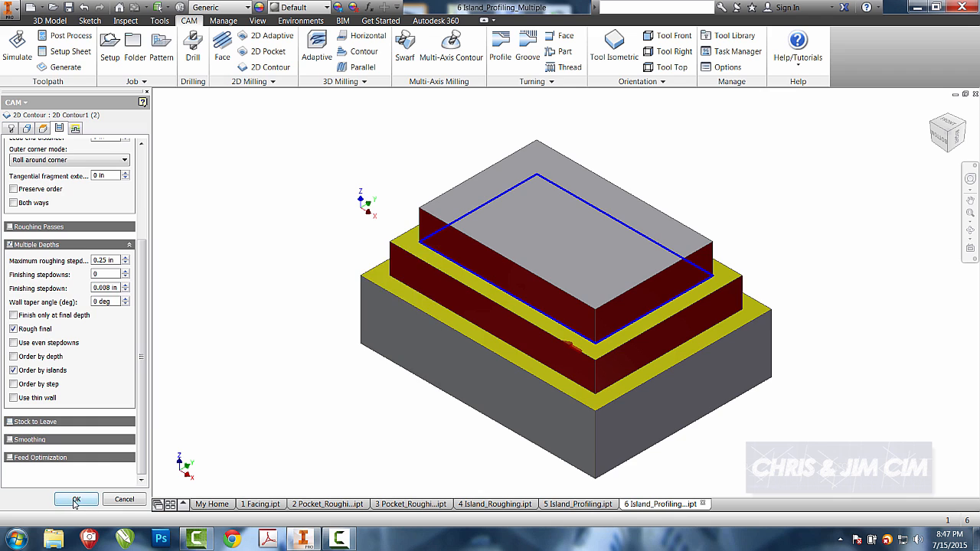
{"action": "left_click", "coordinate": [76, 498]}
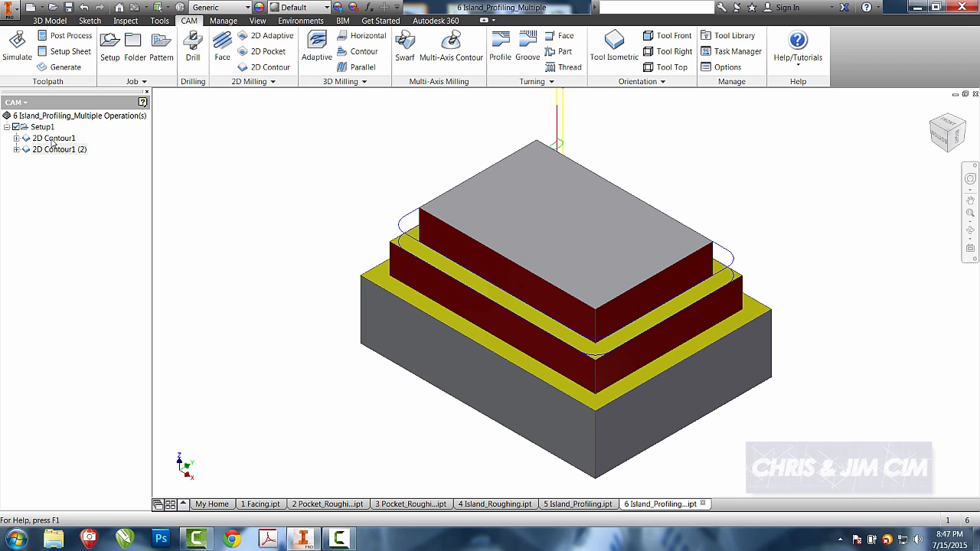
{"action": "left_click", "coordinate": [53, 138]}
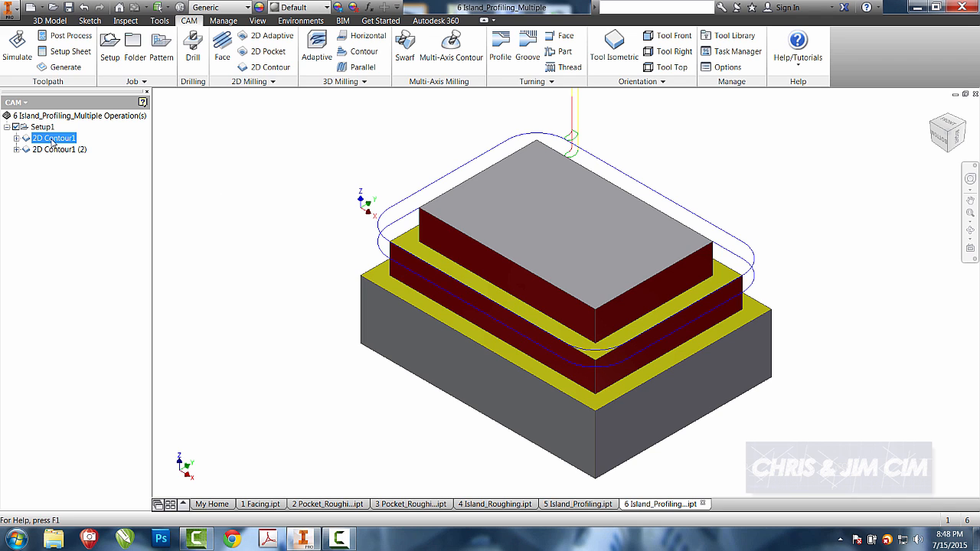
{"action": "left_click", "coordinate": [42, 126]}
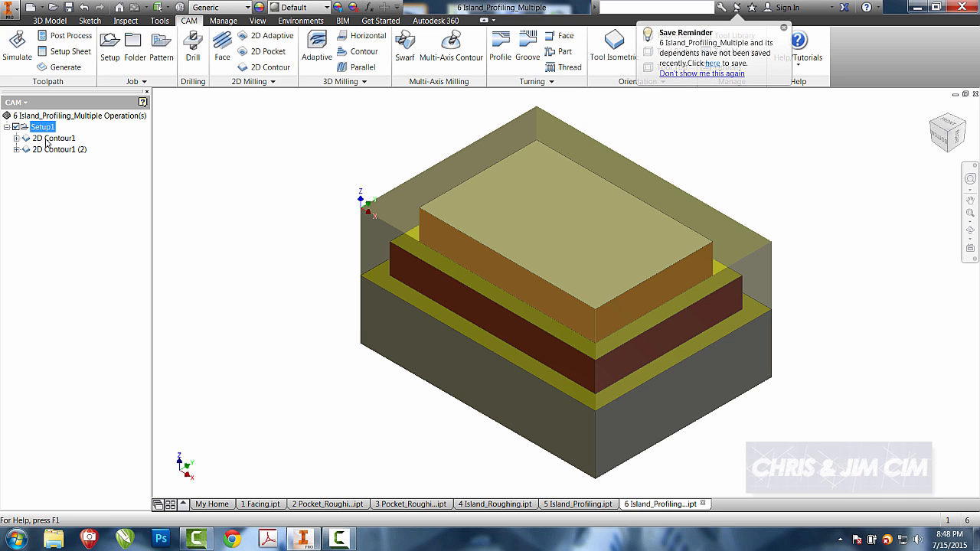
{"action": "left_click", "coordinate": [53, 137]}
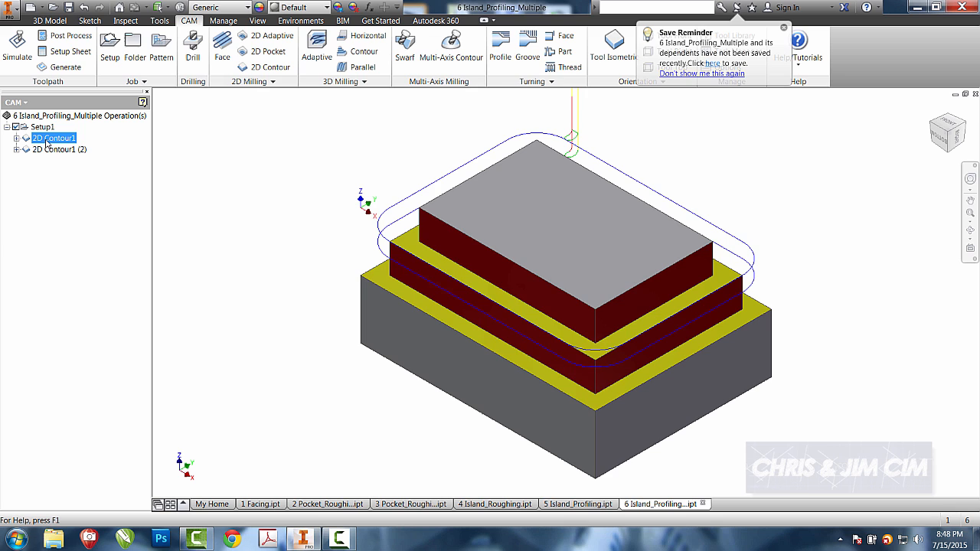
{"action": "left_click", "coordinate": [53, 149]}
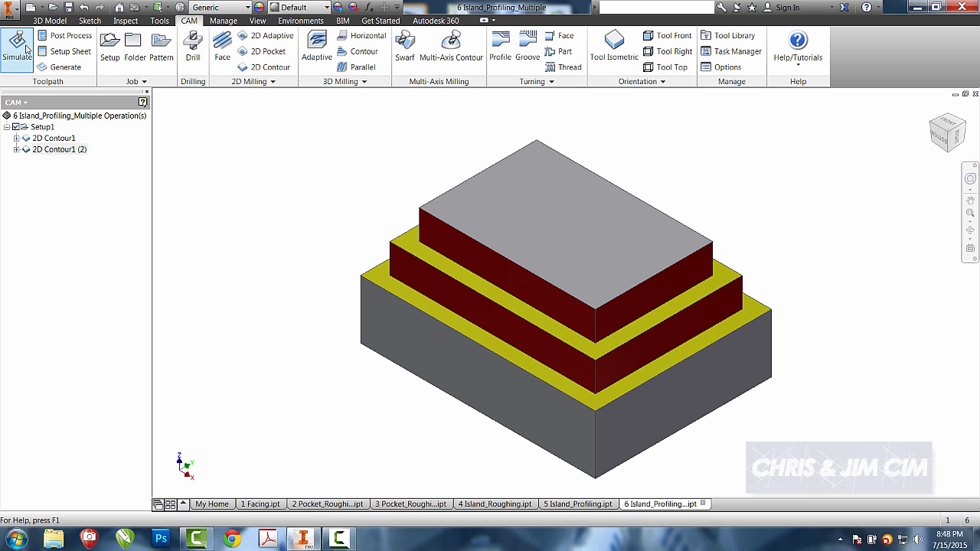
{"action": "left_click", "coordinate": [17, 49]}
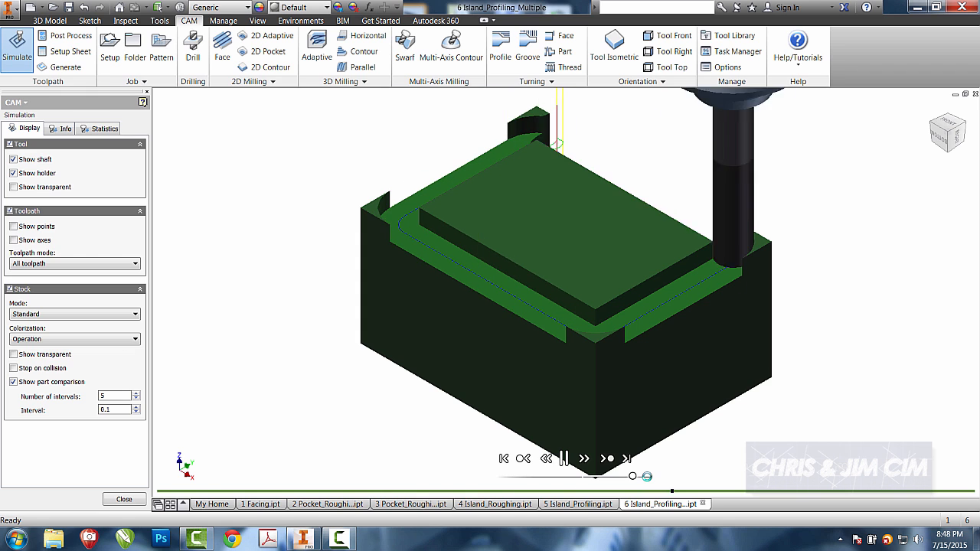
{"action": "left_click", "coordinate": [563, 458]}
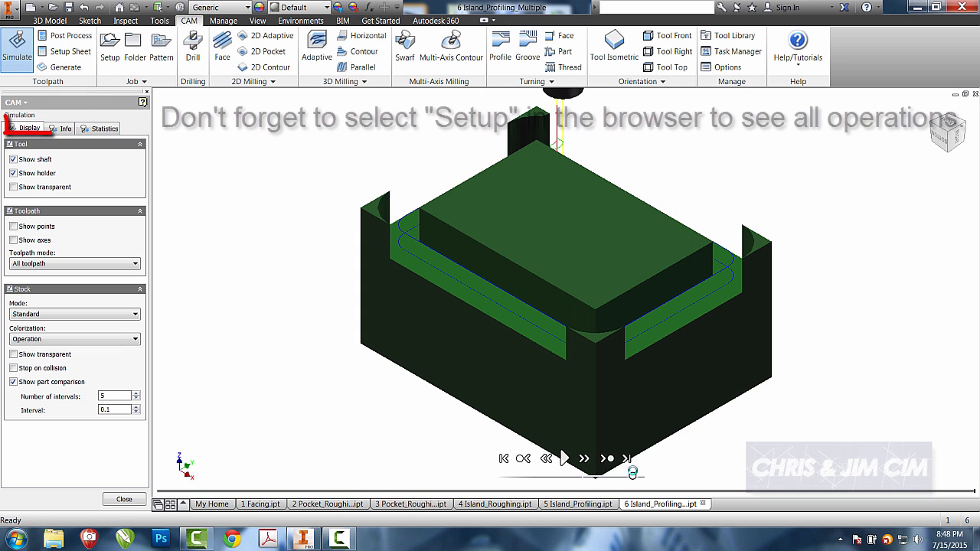
{"action": "left_click", "coordinate": [125, 499]}
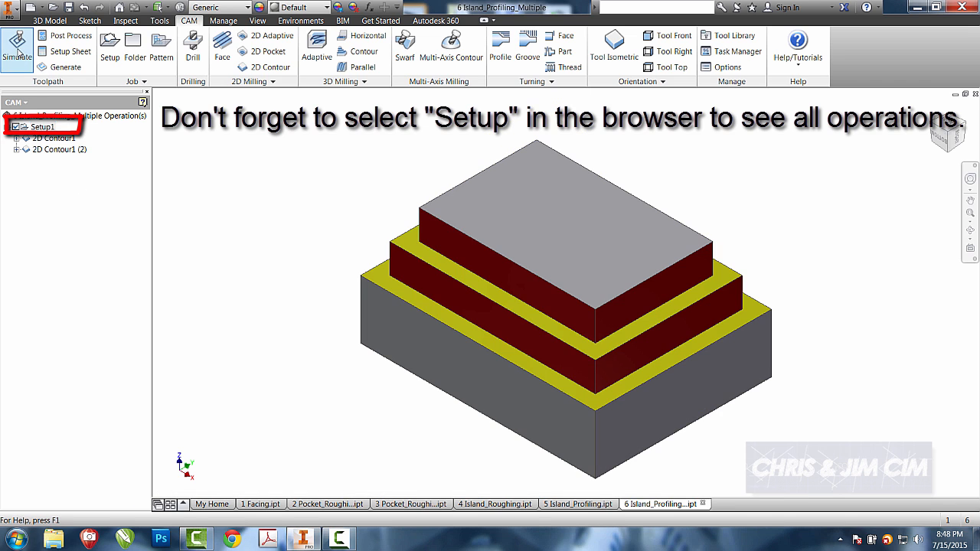
{"action": "left_click", "coordinate": [16, 46]}
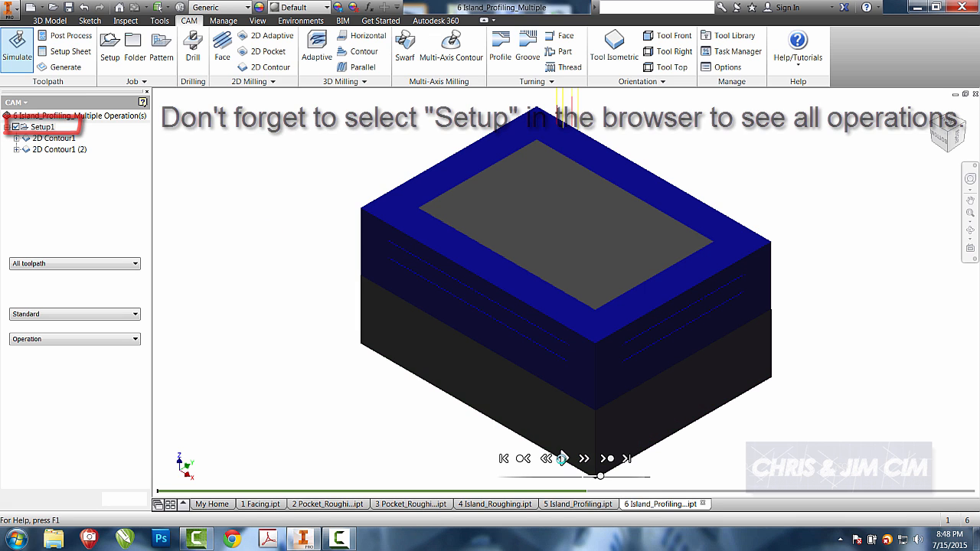
{"action": "left_click", "coordinate": [16, 46]}
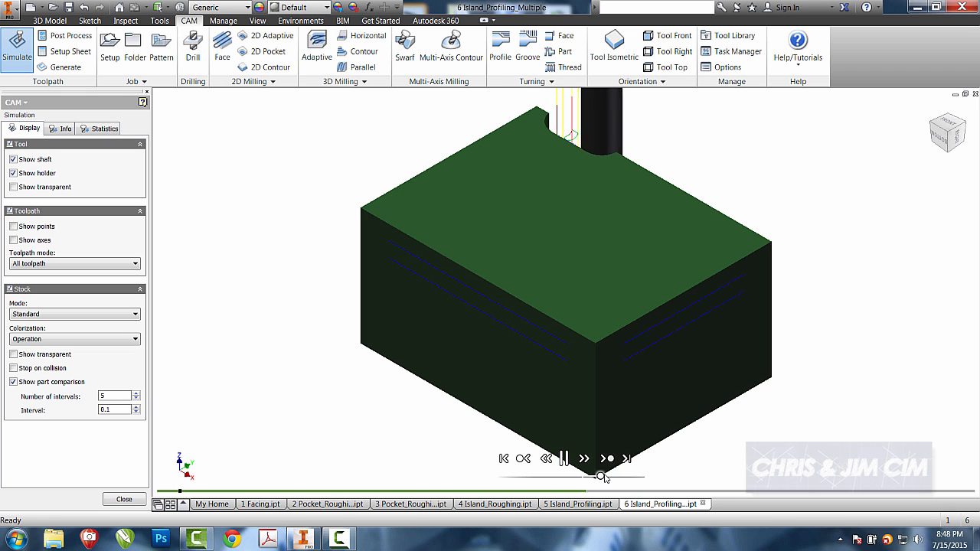
{"action": "left_click_drag", "start_coordinate": [598, 478], "coordinate": [634, 478]}
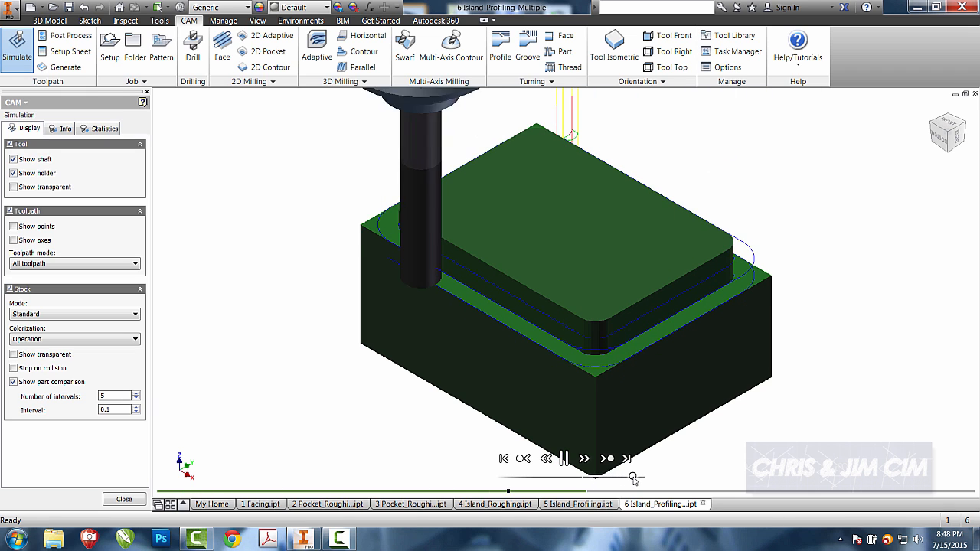
{"action": "left_click", "coordinate": [563, 458]}
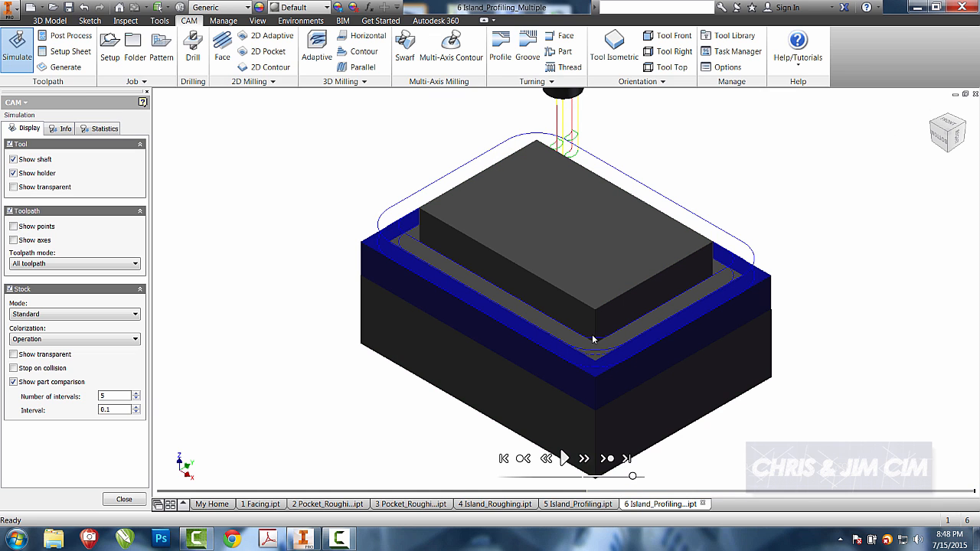
{"action": "left_click", "coordinate": [124, 498]}
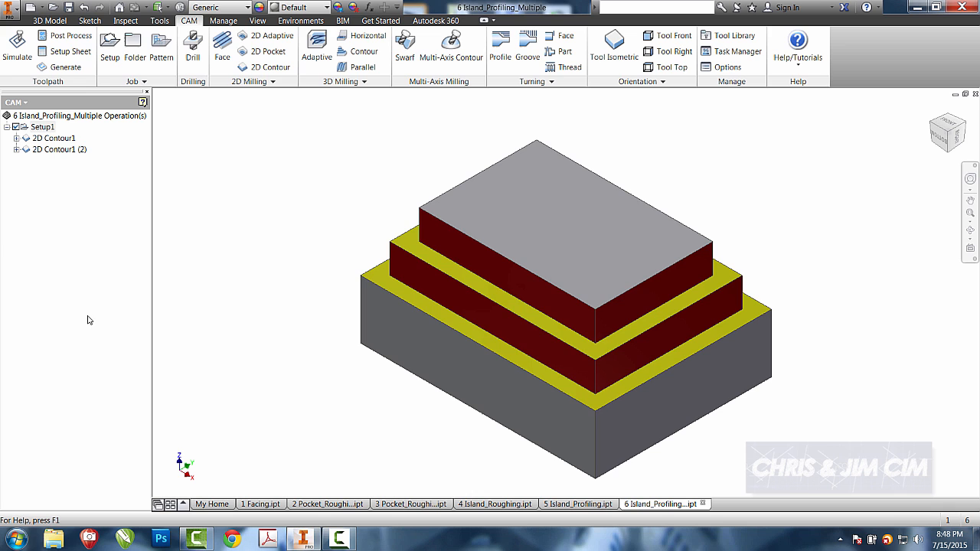
{"action": "left_click", "coordinate": [54, 138]}
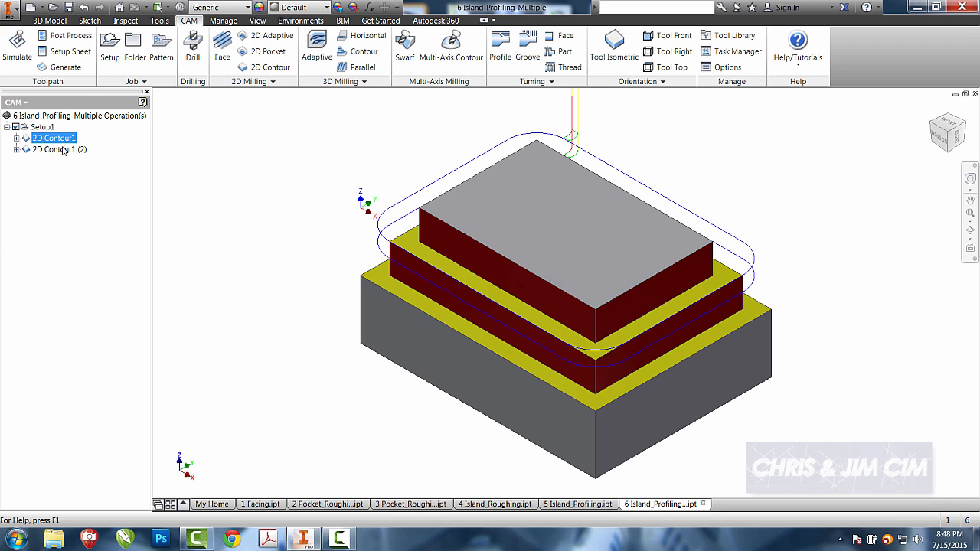
Delete 2D Contour1 and 2D Contour1 (2), confirming the deletion.
{"action": "right_click", "coordinate": [59, 149]}
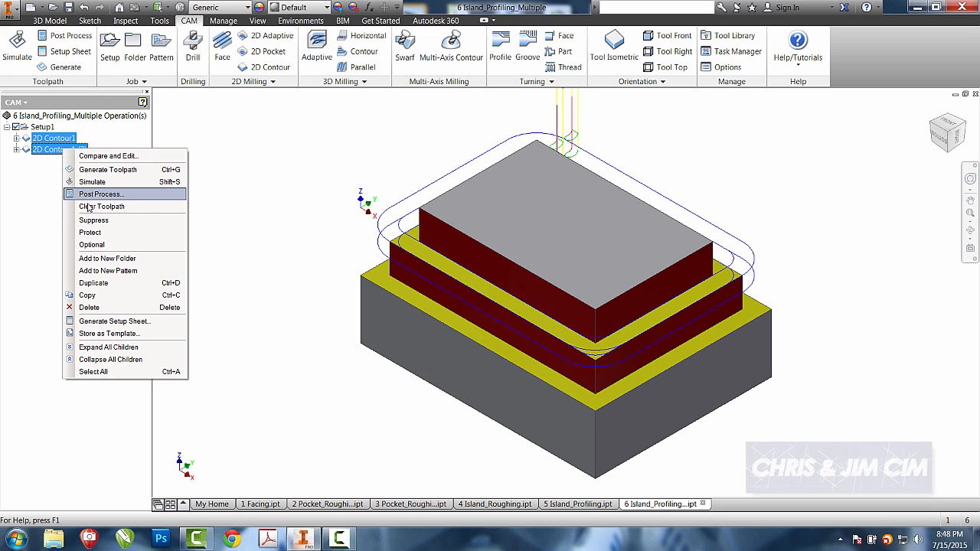
{"action": "left_click", "coordinate": [89, 307]}
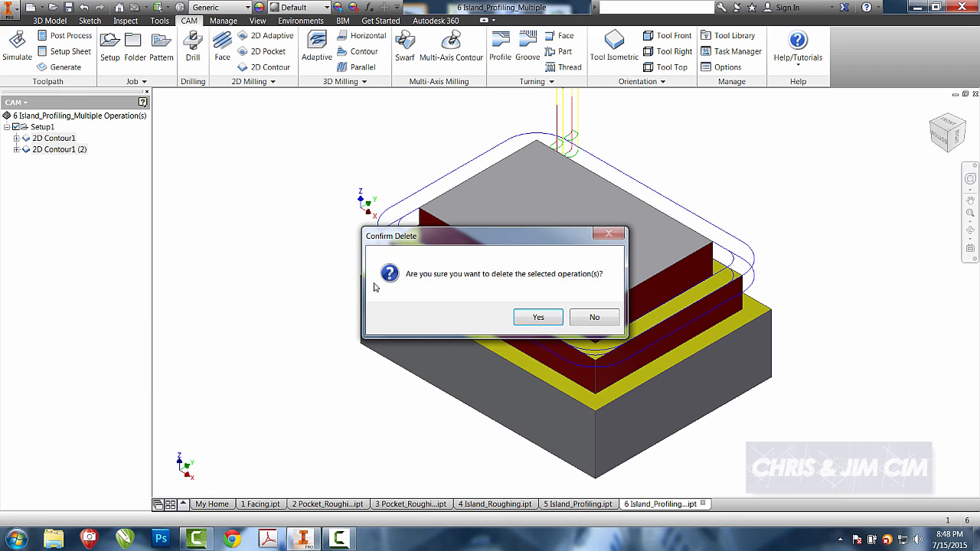
{"action": "left_click", "coordinate": [538, 317]}
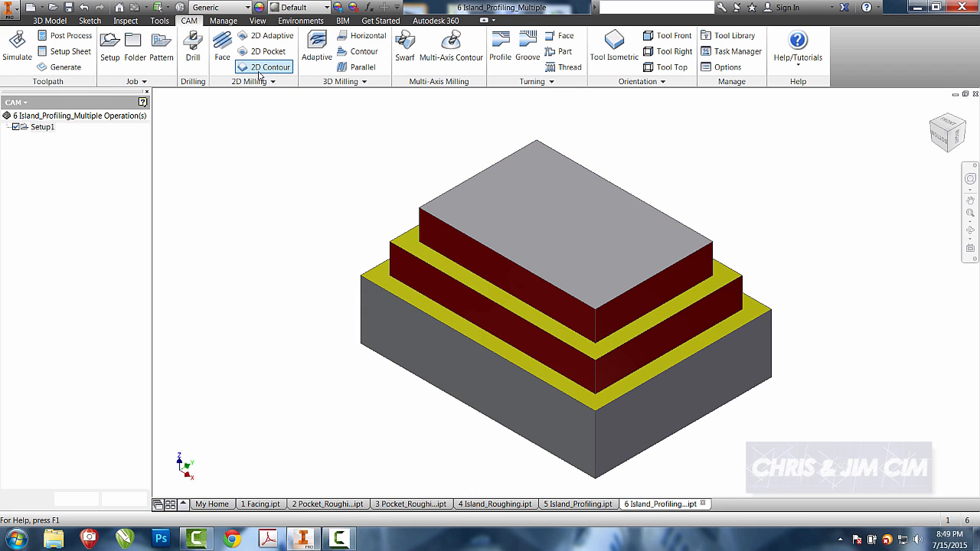
Start 2D Contour2 and choose its cutting tool from the full tool library.
{"action": "left_click", "coordinate": [270, 66]}
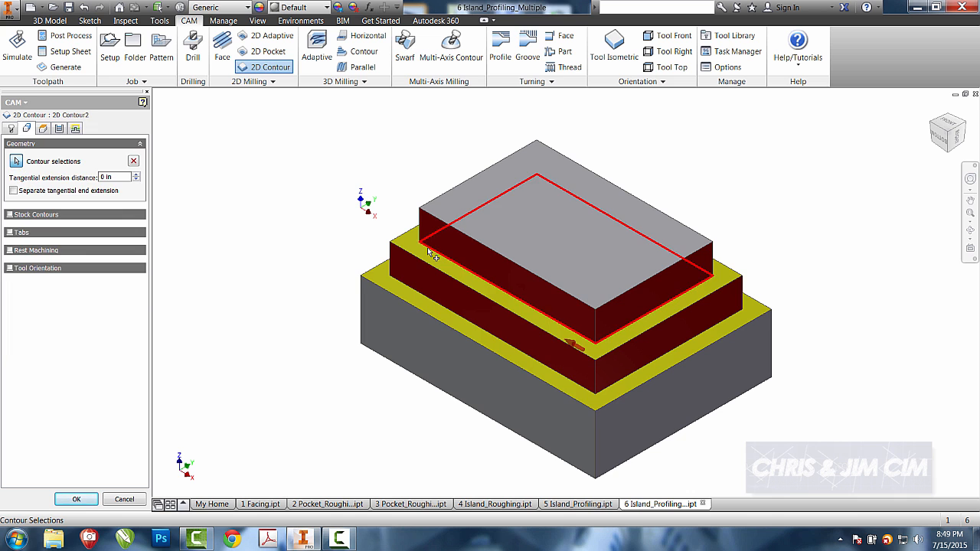
{"action": "left_click", "coordinate": [26, 128]}
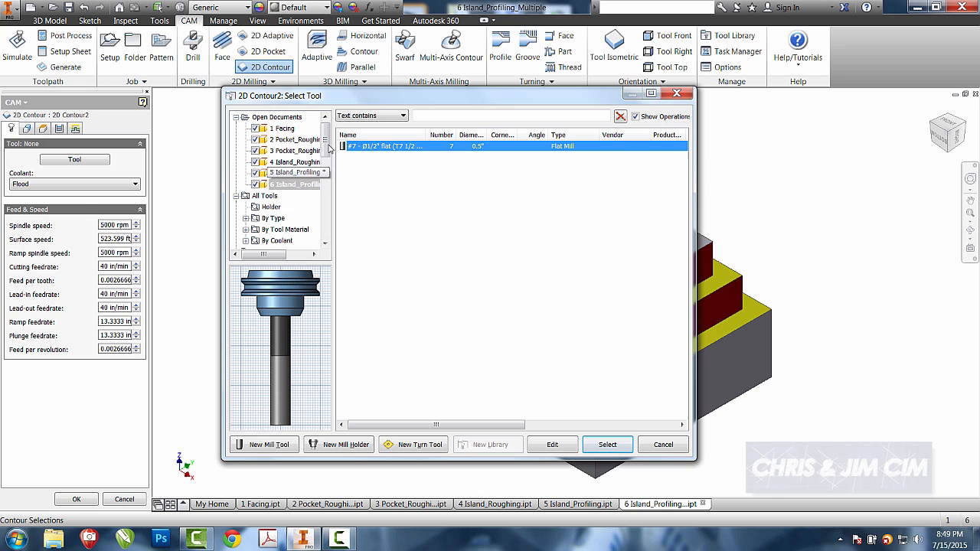
{"action": "left_click", "coordinate": [280, 195]}
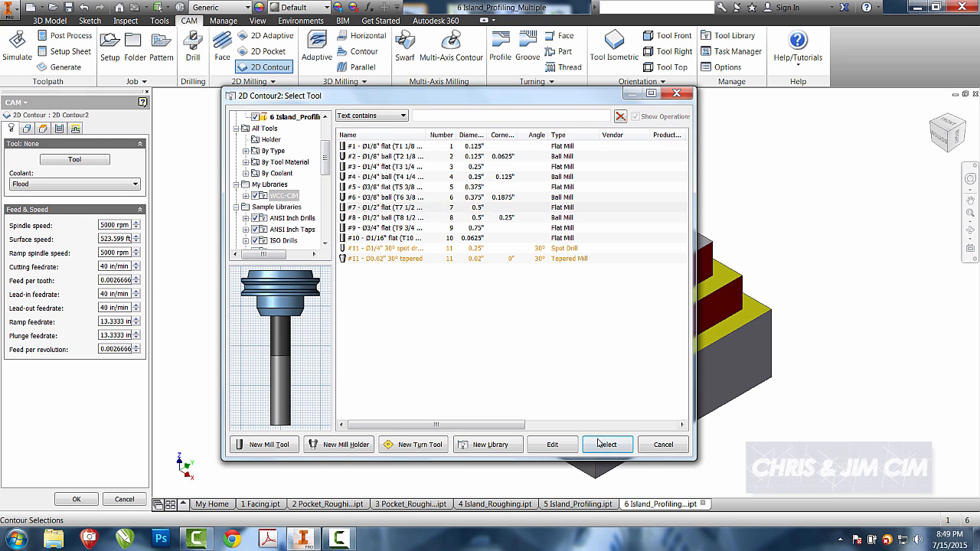
{"action": "left_click", "coordinate": [606, 445]}
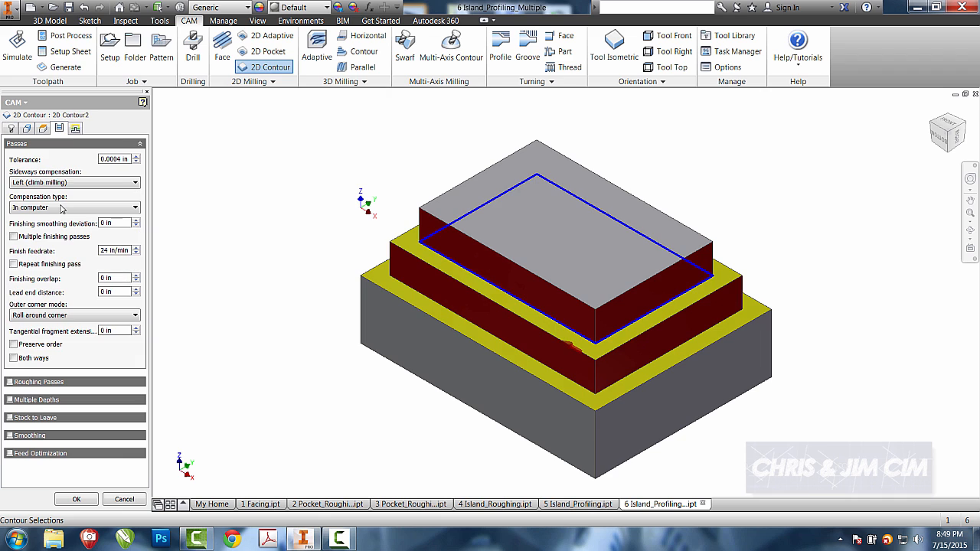
{"action": "mouse_move", "coordinate": [73, 367]}
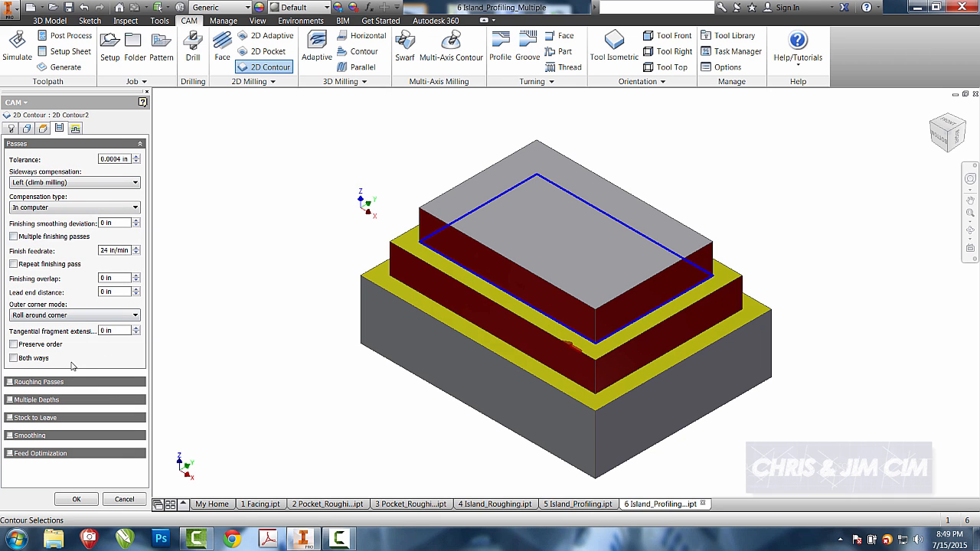
{"action": "mouse_move", "coordinate": [57, 217]}
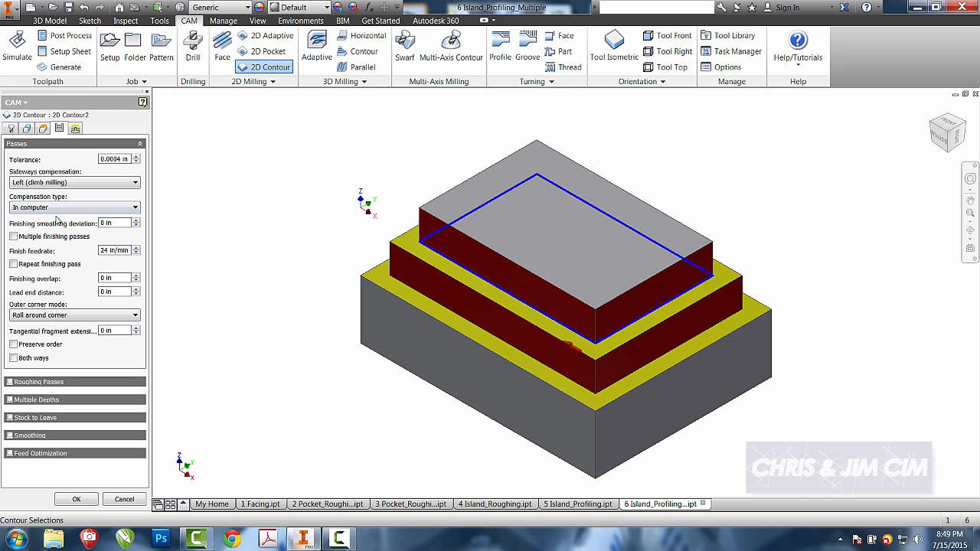
{"action": "mouse_move", "coordinate": [57, 265]}
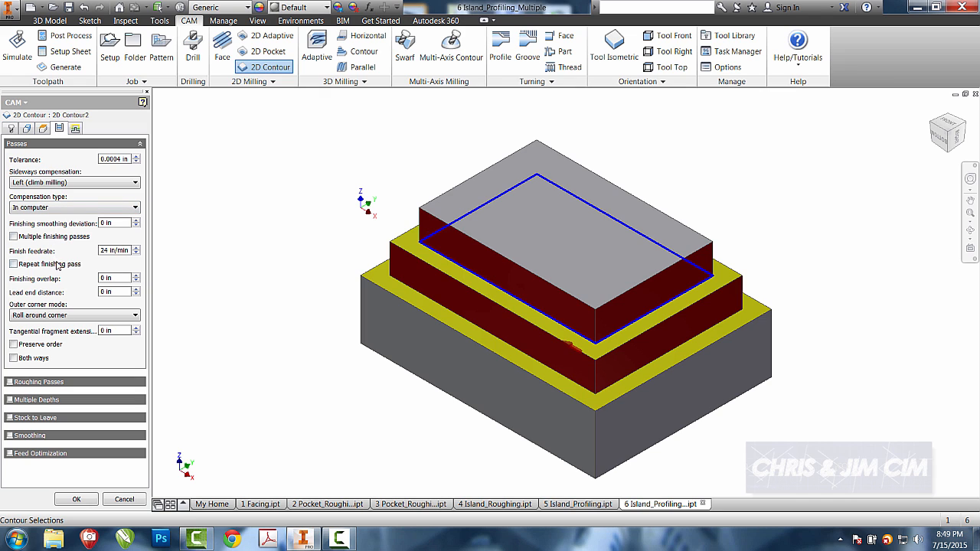
{"action": "mouse_move", "coordinate": [50, 268]}
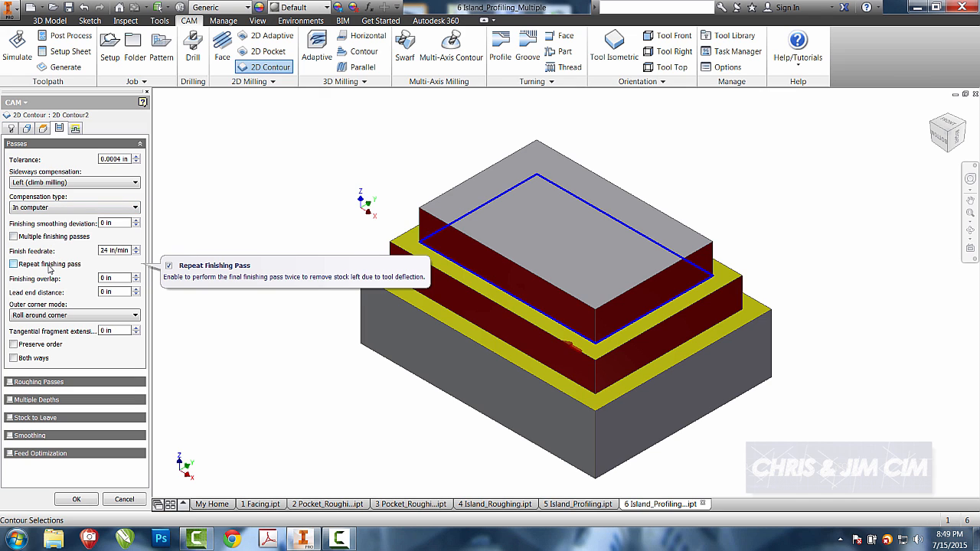
{"action": "mouse_move", "coordinate": [47, 413]}
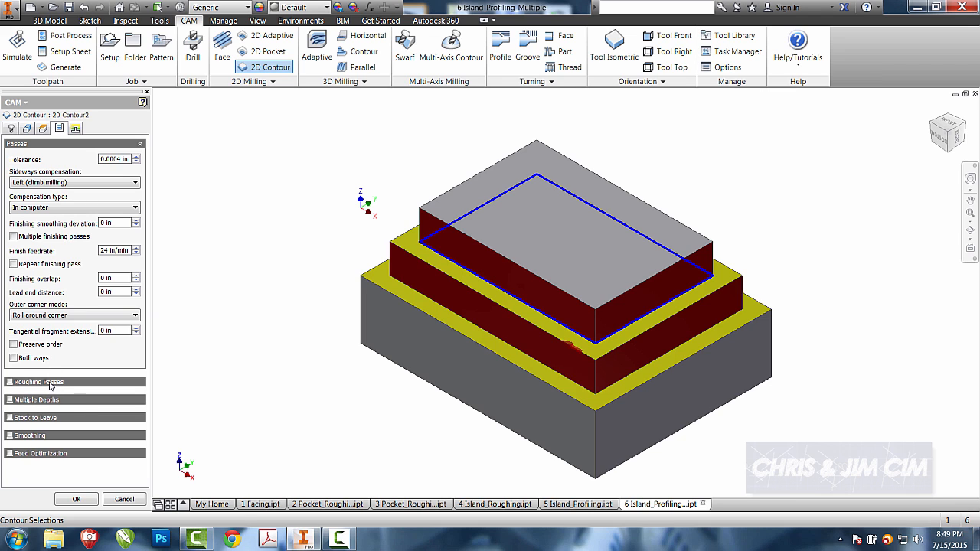
{"action": "mouse_move", "coordinate": [350, 322]}
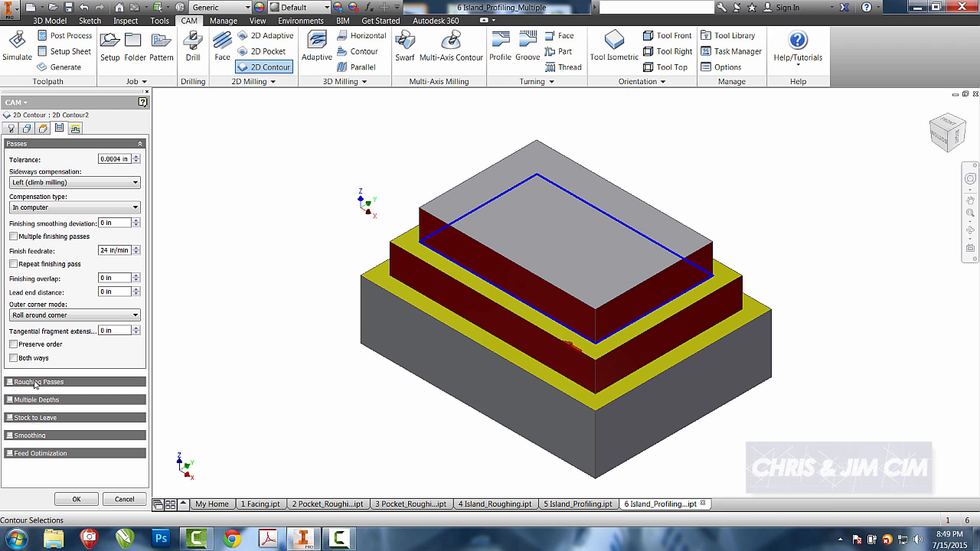
Set 2D Contour2's maximum roughing stepover to .25 in and scroll to Multiple Depths.
{"action": "left_click", "coordinate": [39, 382]}
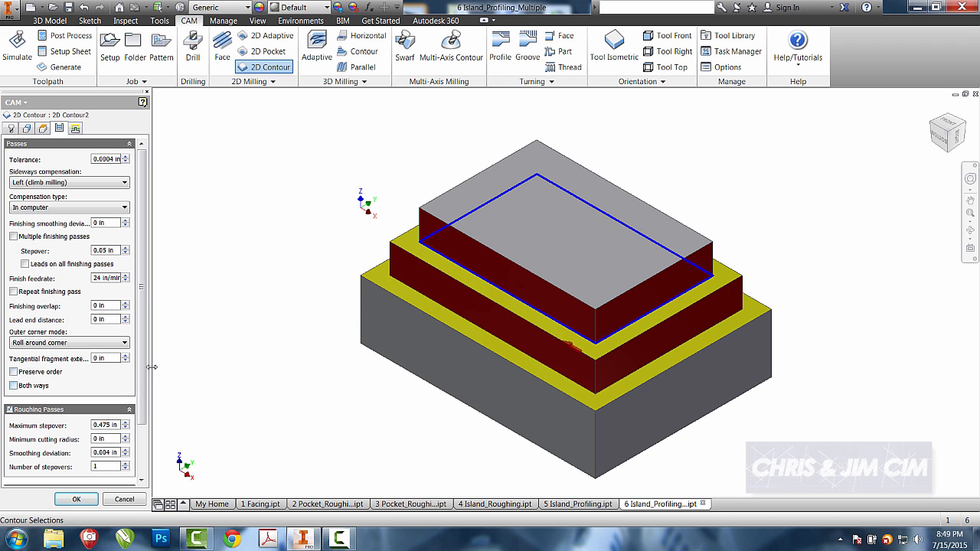
{"action": "scroll", "scroll_direction": "down", "scroll_amount": 3}
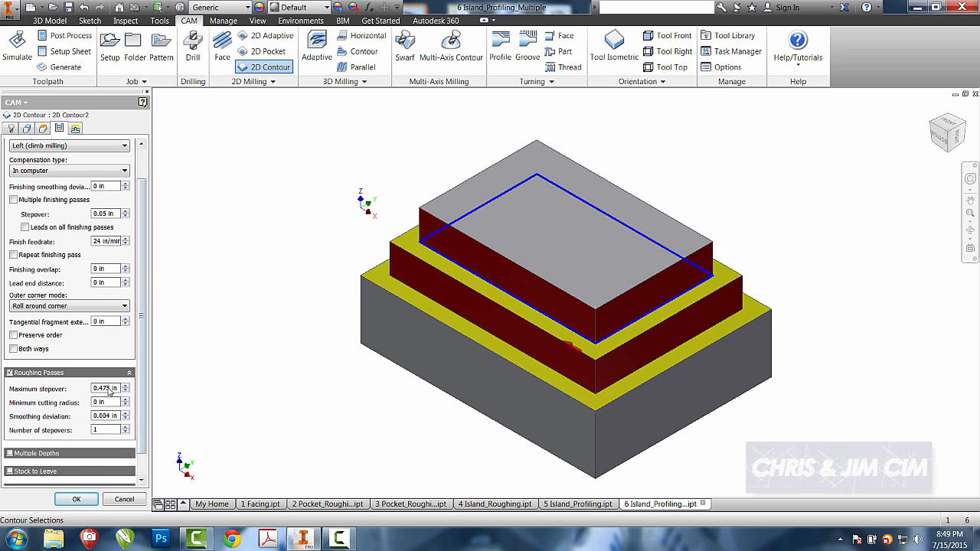
{"action": "mouse_move", "coordinate": [103, 431]}
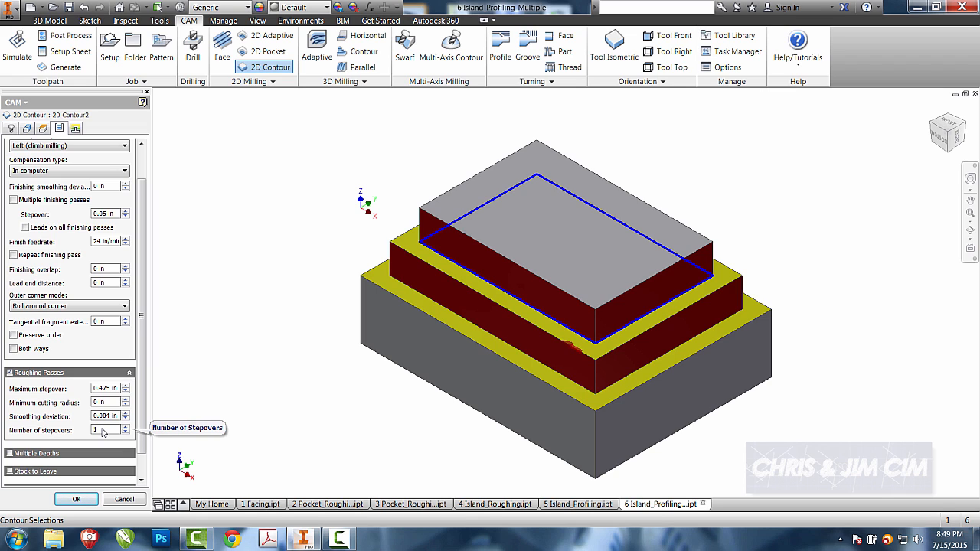
{"action": "triple_click", "coordinate": [104, 389]}
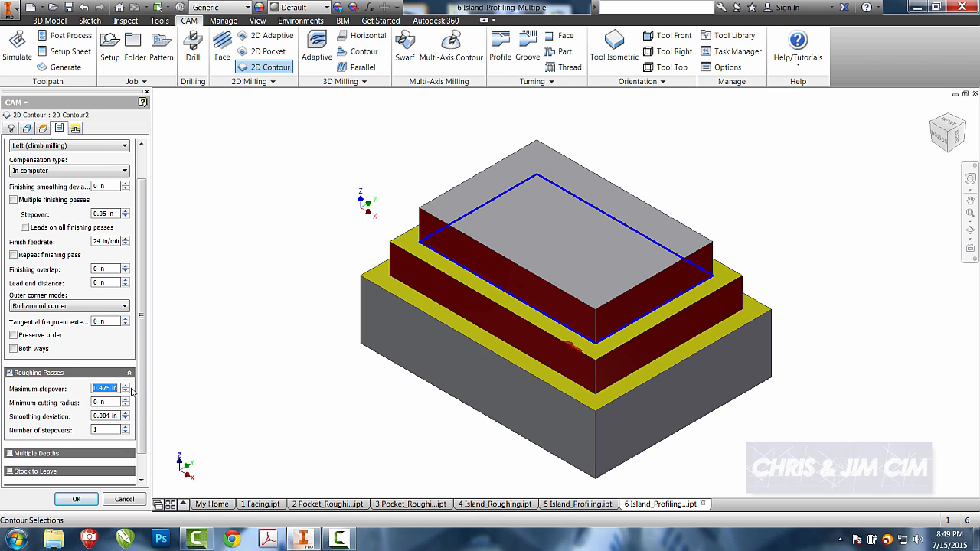
{"action": "type", "text": ".25"}
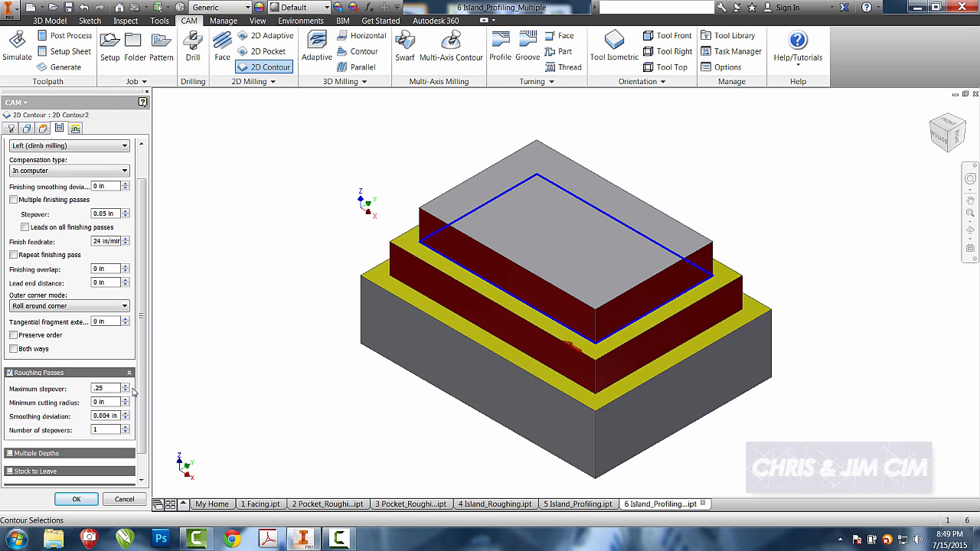
{"action": "mouse_move", "coordinate": [96, 431]}
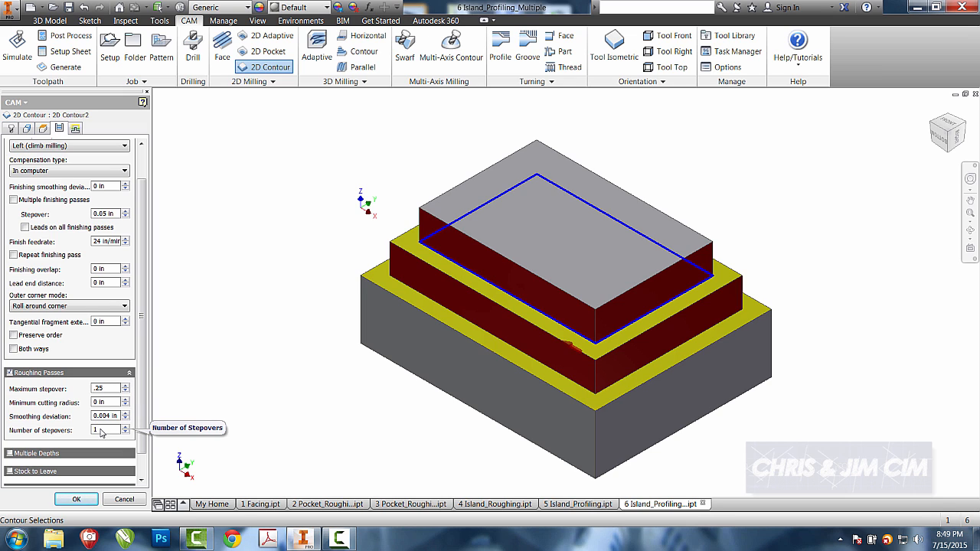
{"action": "mouse_move", "coordinate": [46, 383]}
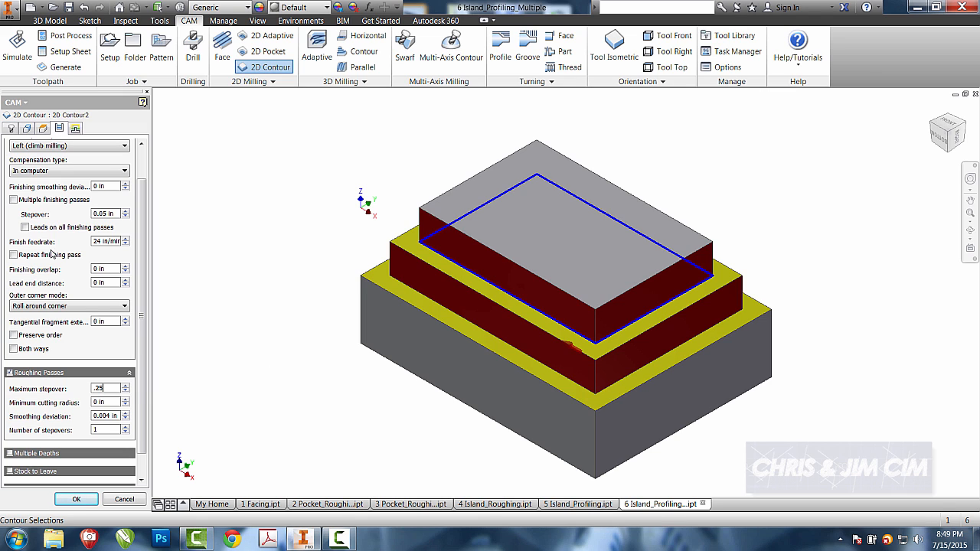
{"action": "mouse_move", "coordinate": [51, 210]}
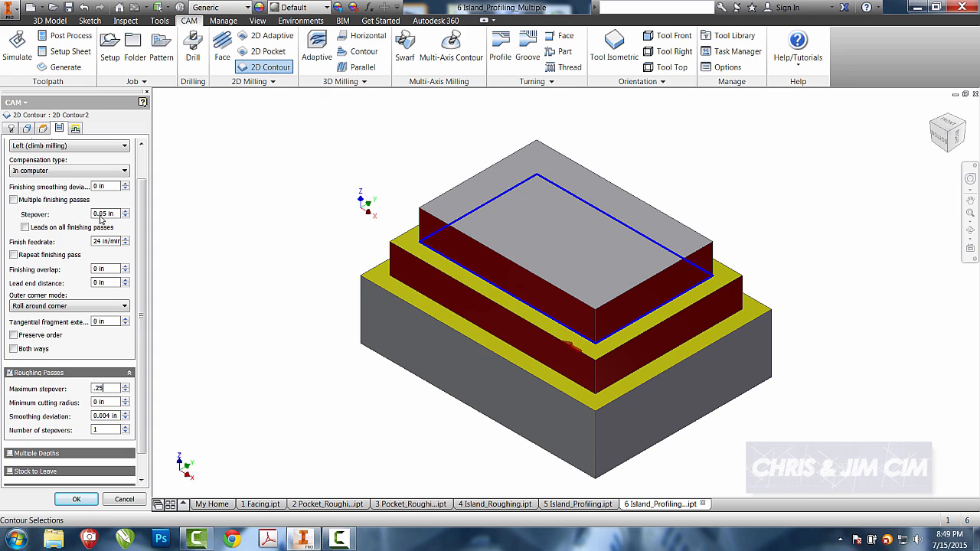
{"action": "mouse_move", "coordinate": [102, 218]}
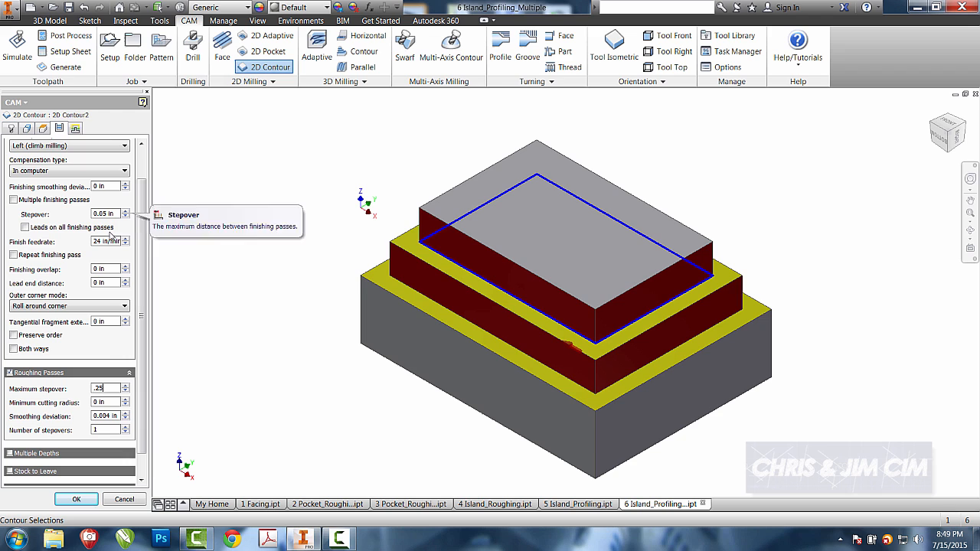
{"action": "mouse_move", "coordinate": [104, 393]}
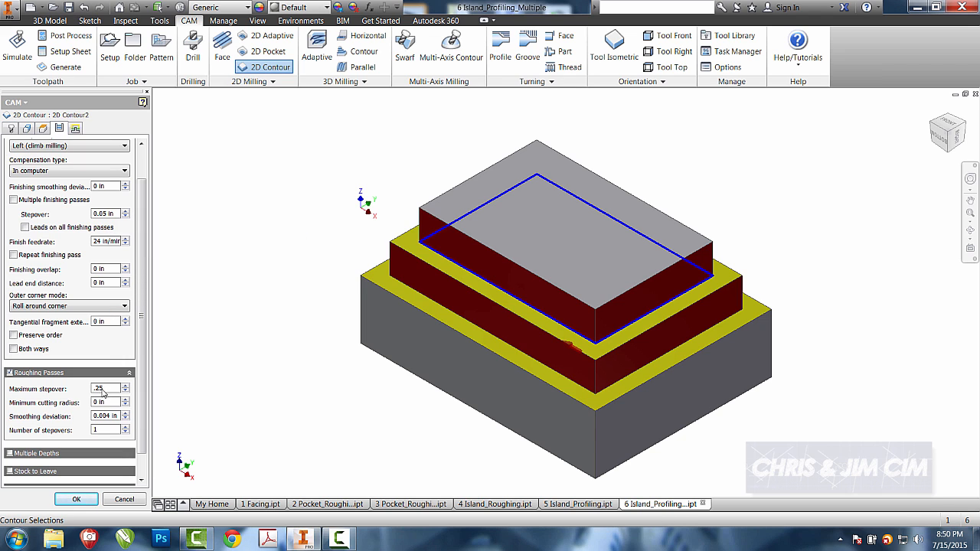
{"action": "mouse_move", "coordinate": [441, 243]}
{"action": "type", "text": ".25"}
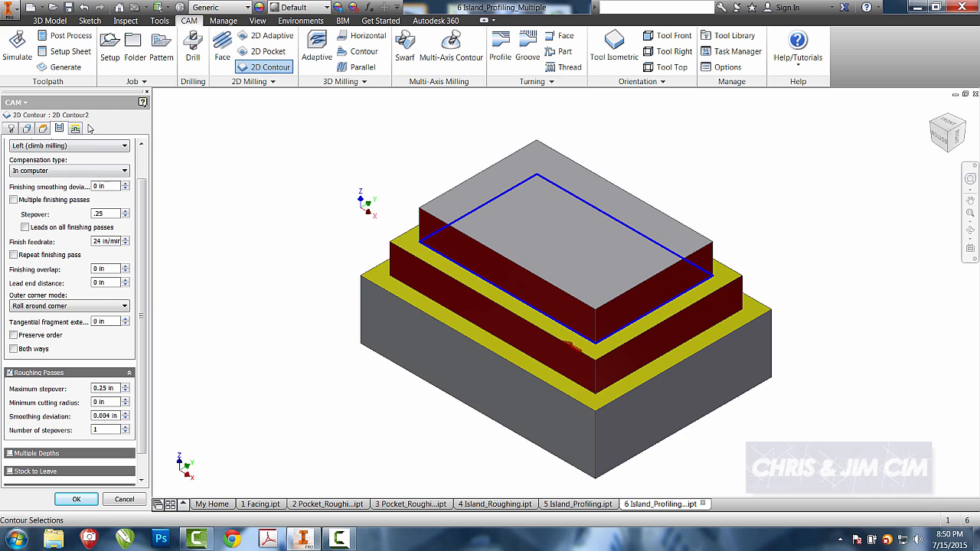
{"action": "scroll", "scroll_direction": "down", "scroll_amount": 3}
{"action": "type", "text": ".25"}
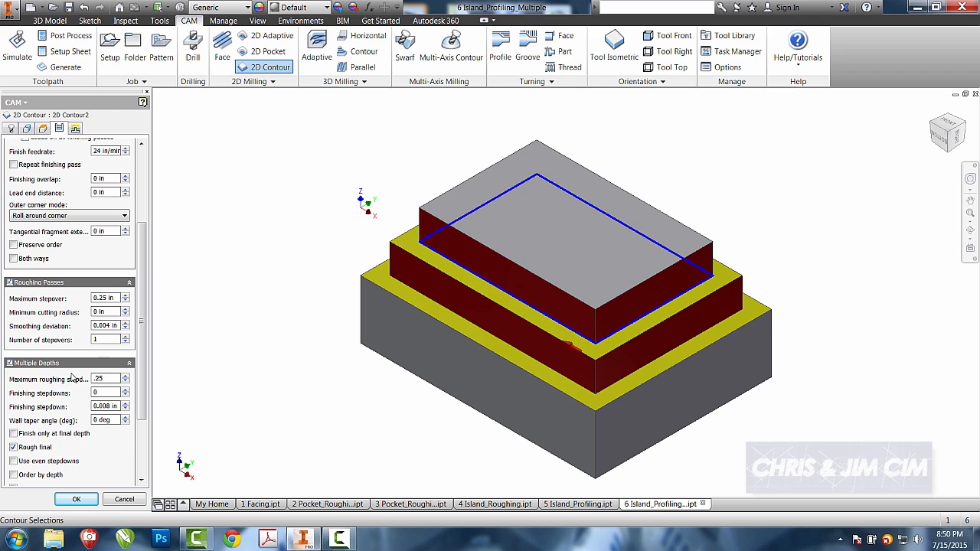
Accept 2D Contour2 to generate its roughing and finishing rings around the upper island.
{"action": "left_click", "coordinate": [76, 499]}
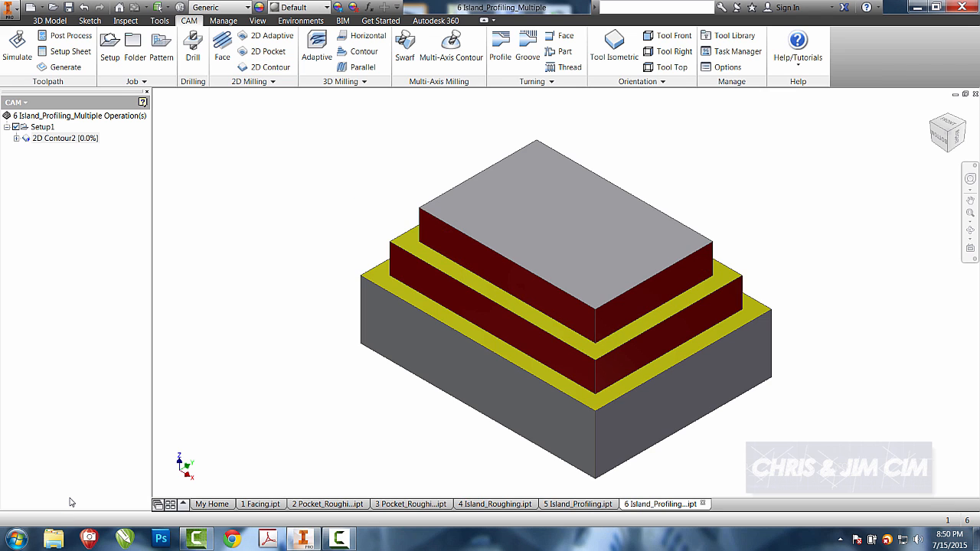
{"action": "left_click", "coordinate": [55, 138]}
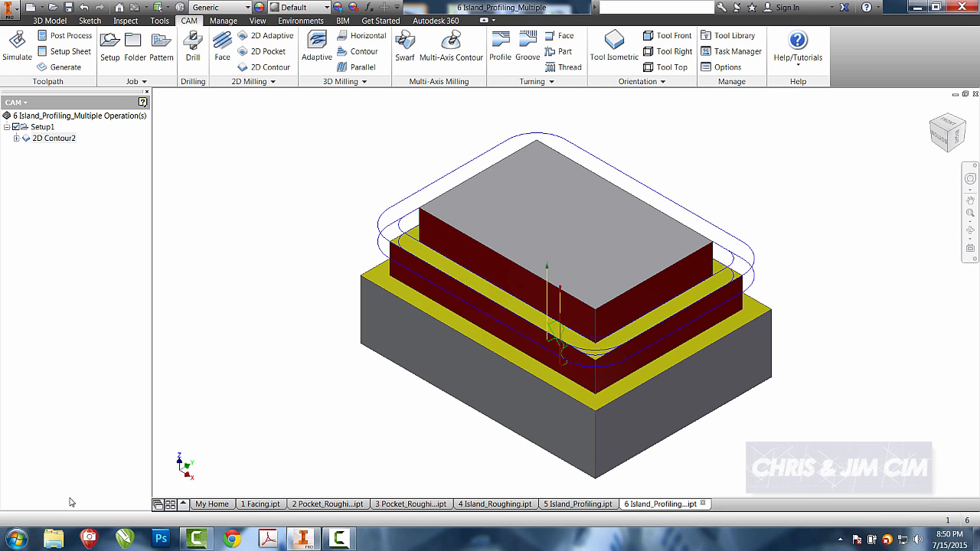
{"action": "mouse_move", "coordinate": [327, 359]}
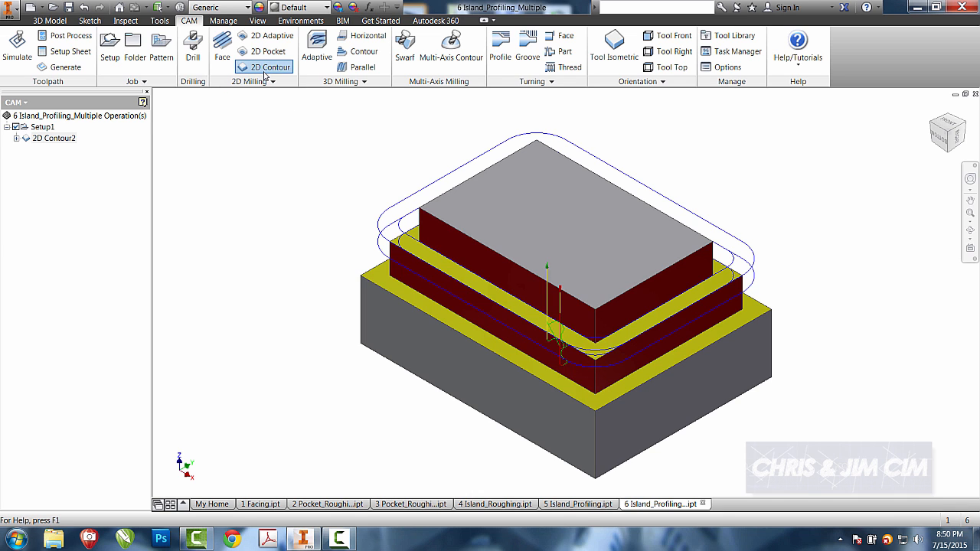
Create 2D Contour3 on the middle step's bottom edge and generate its toolpath.
{"action": "left_click", "coordinate": [268, 67]}
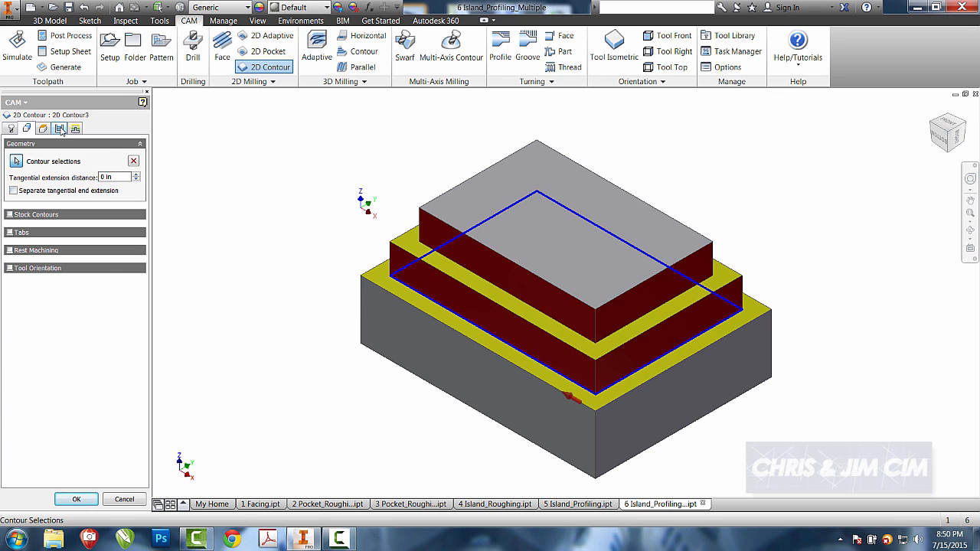
{"action": "left_click", "coordinate": [59, 128]}
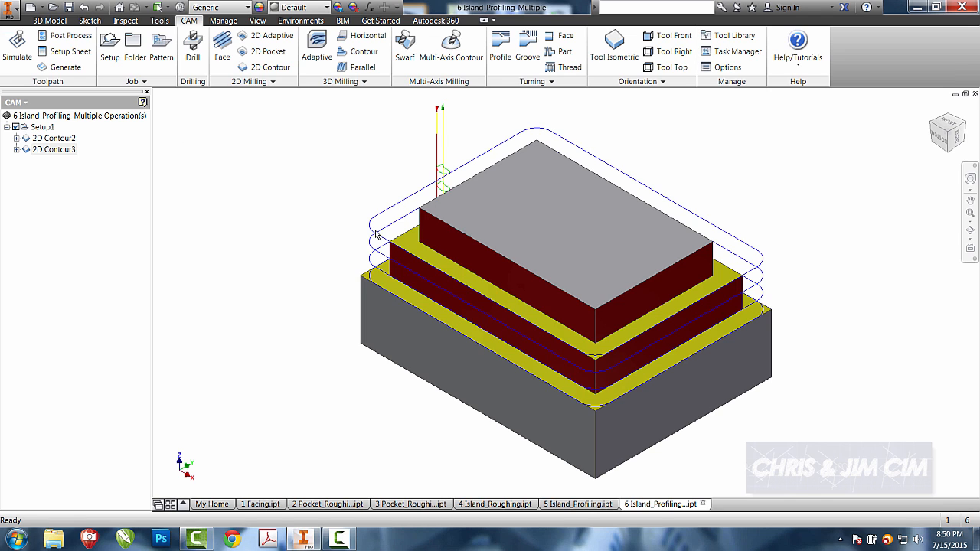
{"action": "mouse_move", "coordinate": [288, 245]}
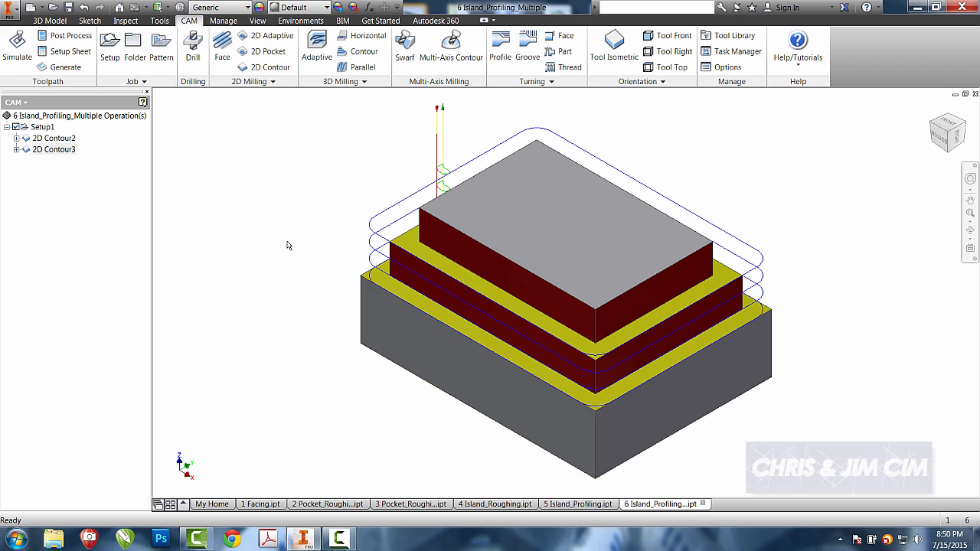
{"action": "mouse_move", "coordinate": [394, 175]}
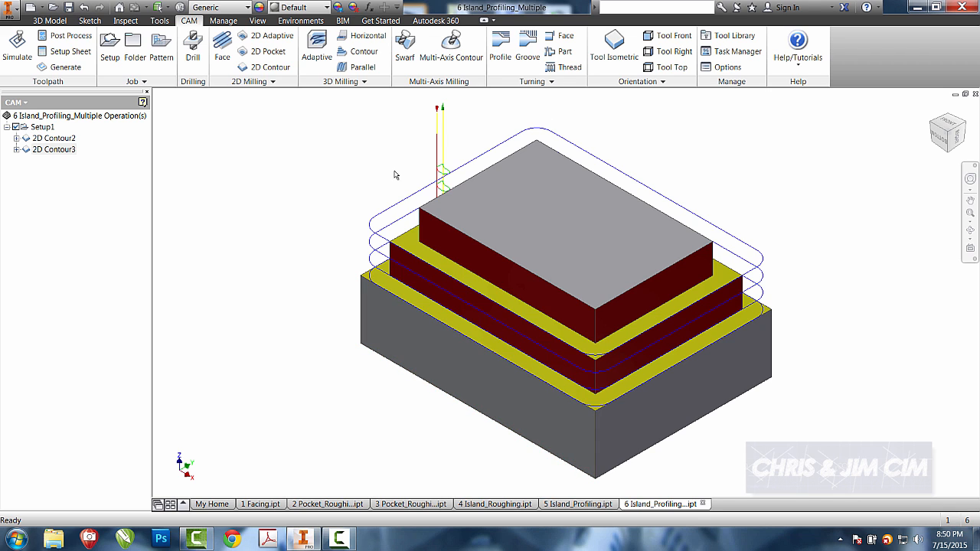
{"action": "left_click", "coordinate": [532, 281]}
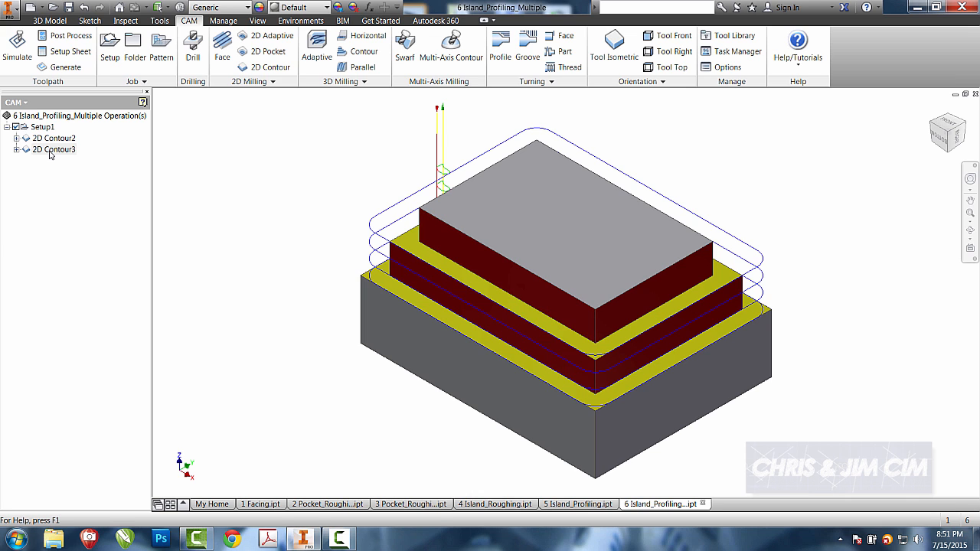
Set 2D Contour3's top height from the middle step's top face and regenerate.
{"action": "double_click", "coordinate": [53, 149]}
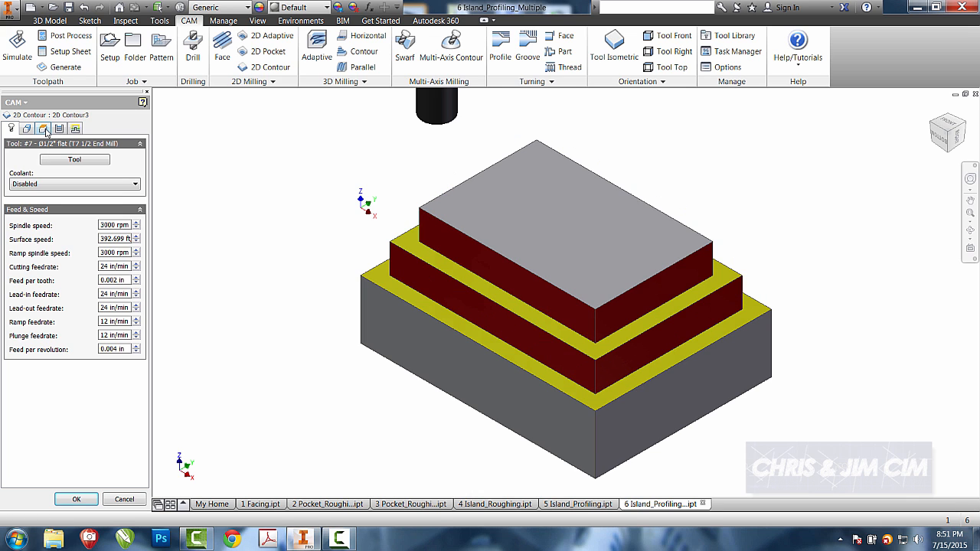
{"action": "left_click", "coordinate": [42, 128]}
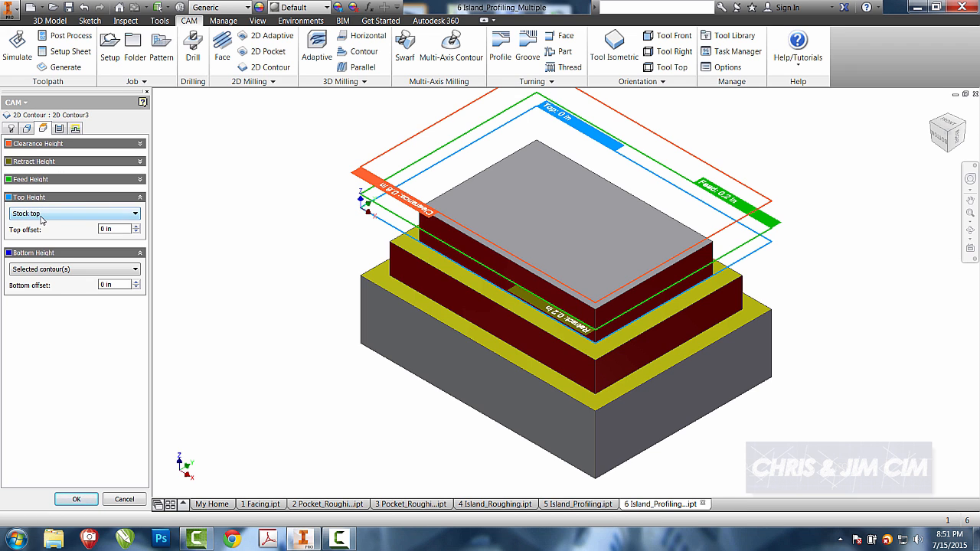
{"action": "left_click", "coordinate": [72, 213]}
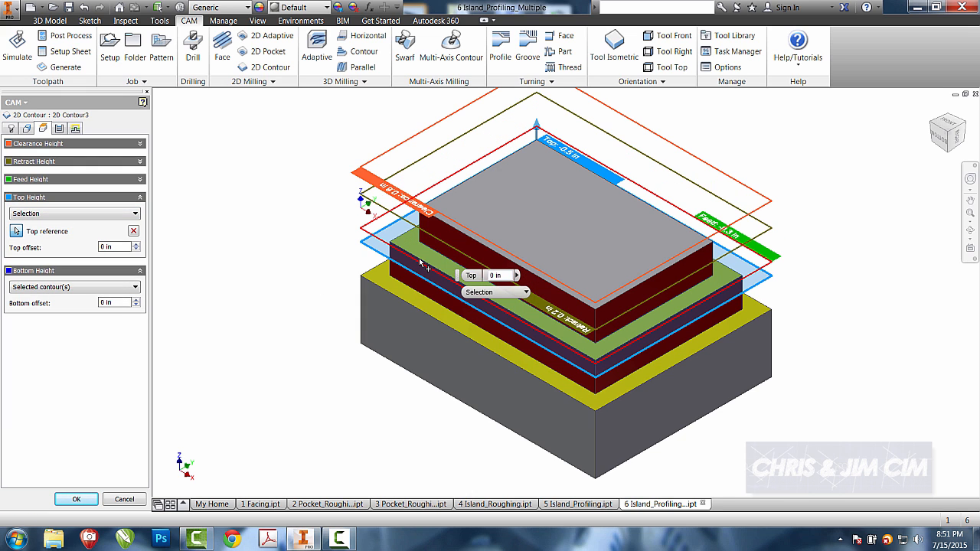
{"action": "left_click", "coordinate": [76, 498]}
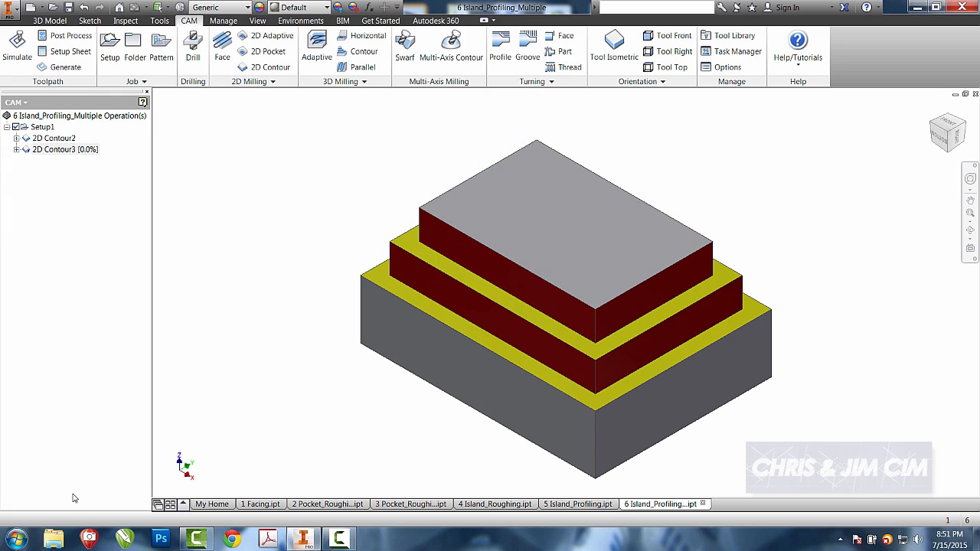
{"action": "left_click", "coordinate": [59, 150]}
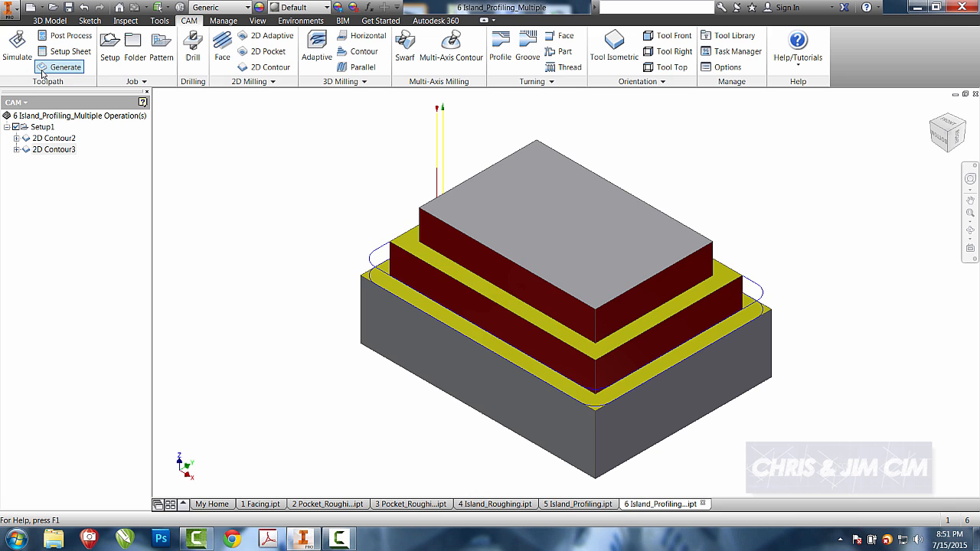
Simulate Setup1 on its stock and play the machining of both contour toolpaths.
{"action": "left_click", "coordinate": [42, 127]}
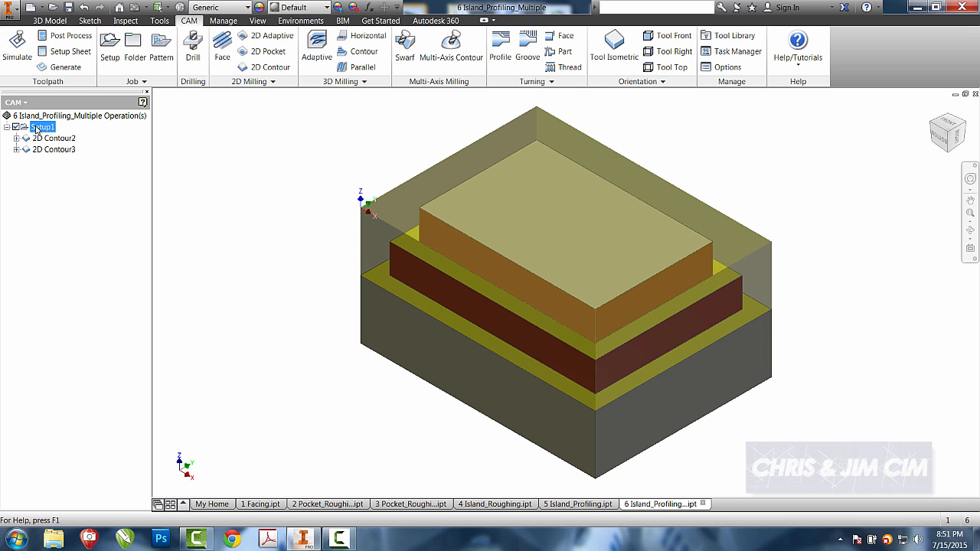
{"action": "left_click", "coordinate": [17, 46]}
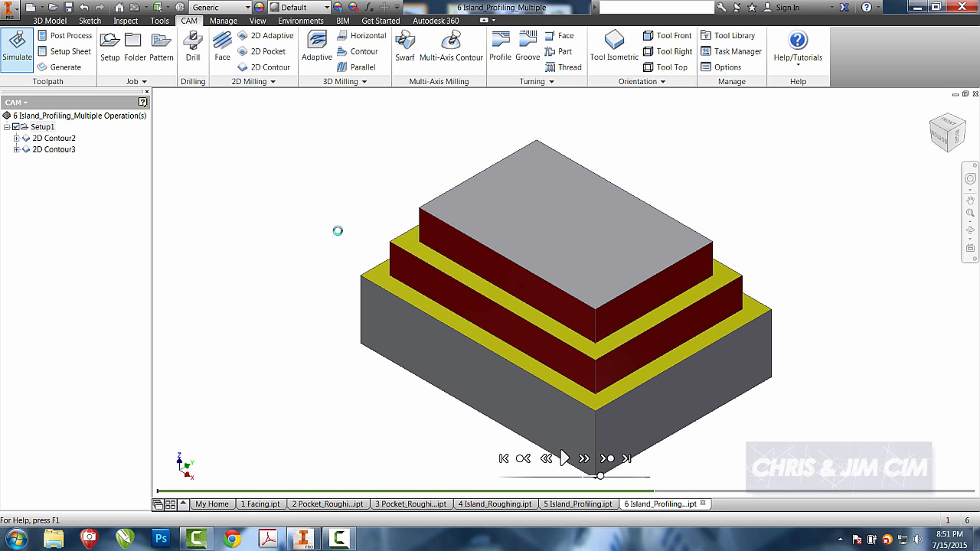
{"action": "left_click", "coordinate": [564, 458]}
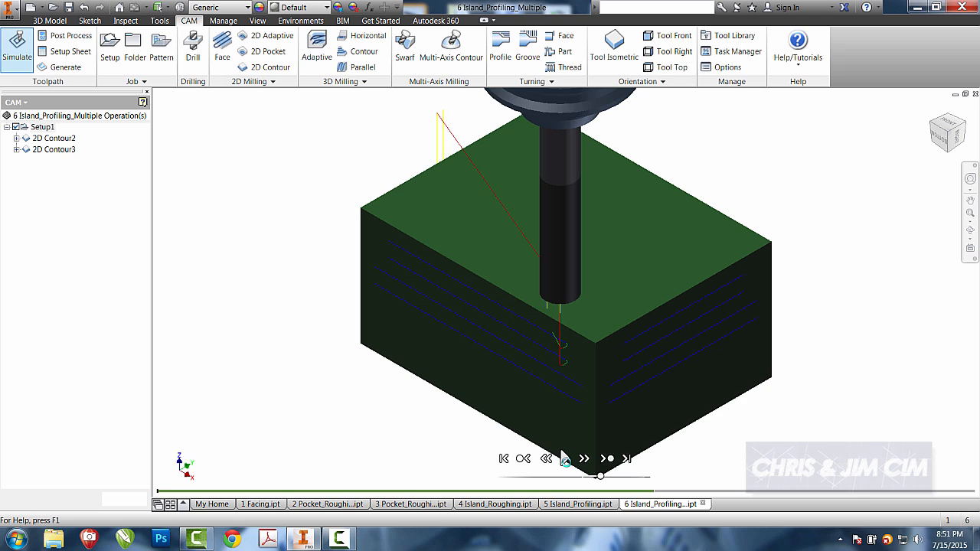
{"action": "left_click", "coordinate": [562, 458]}
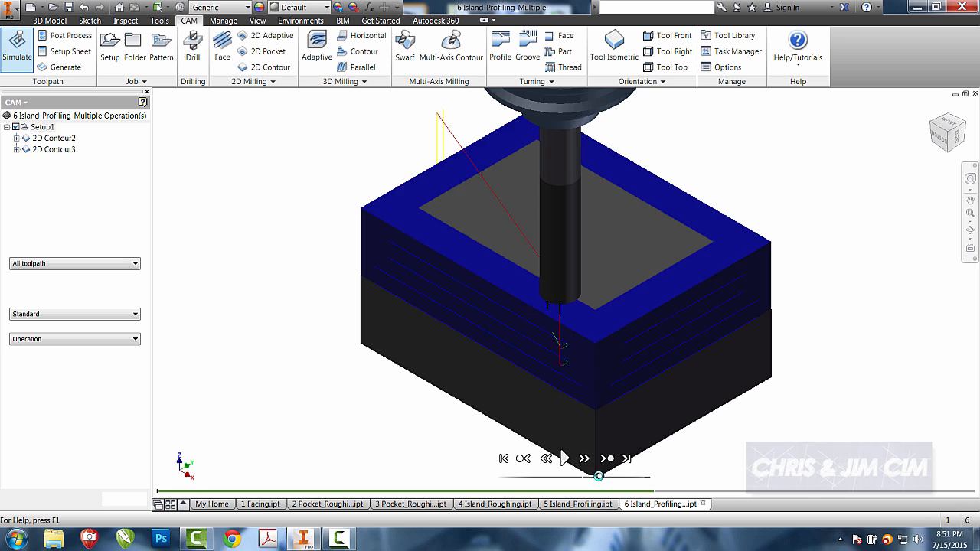
{"action": "left_click", "coordinate": [564, 458]}
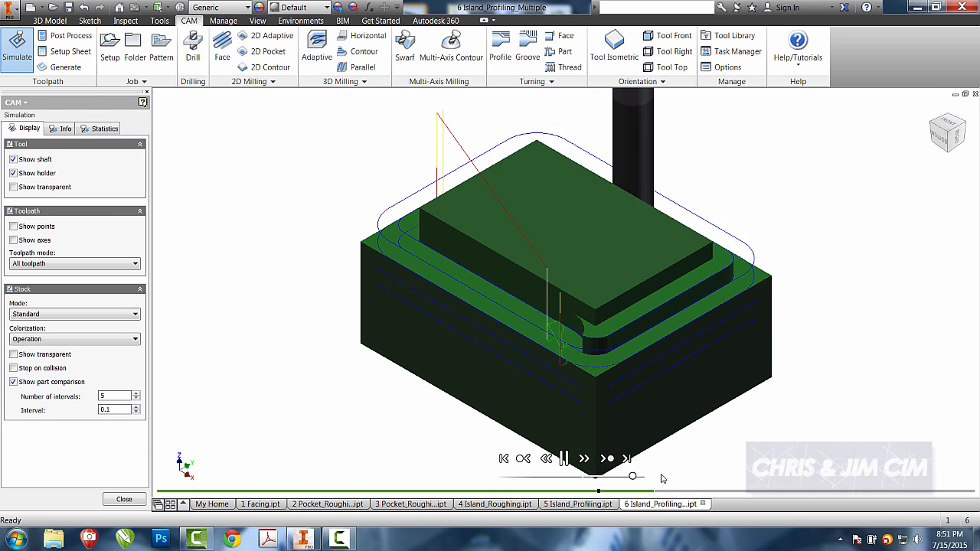
{"action": "left_click", "coordinate": [562, 459]}
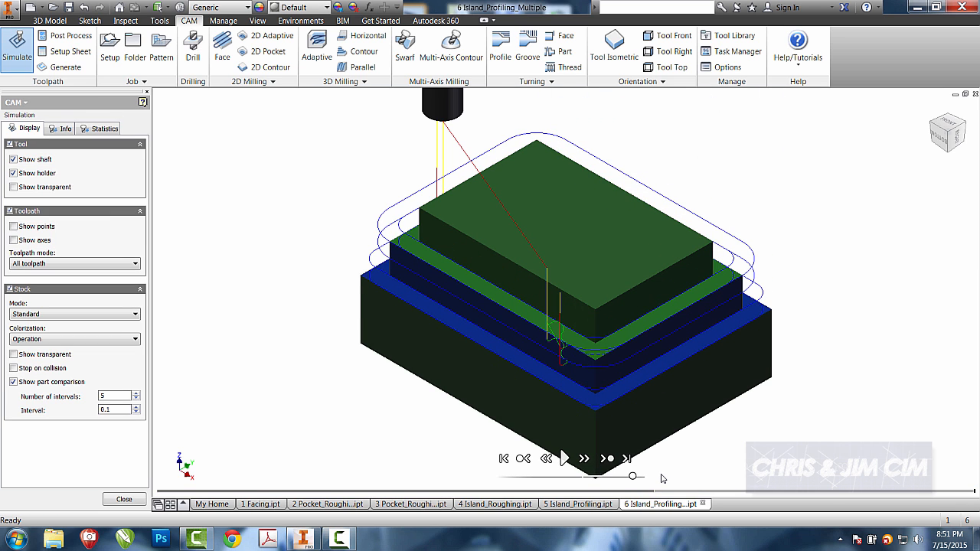